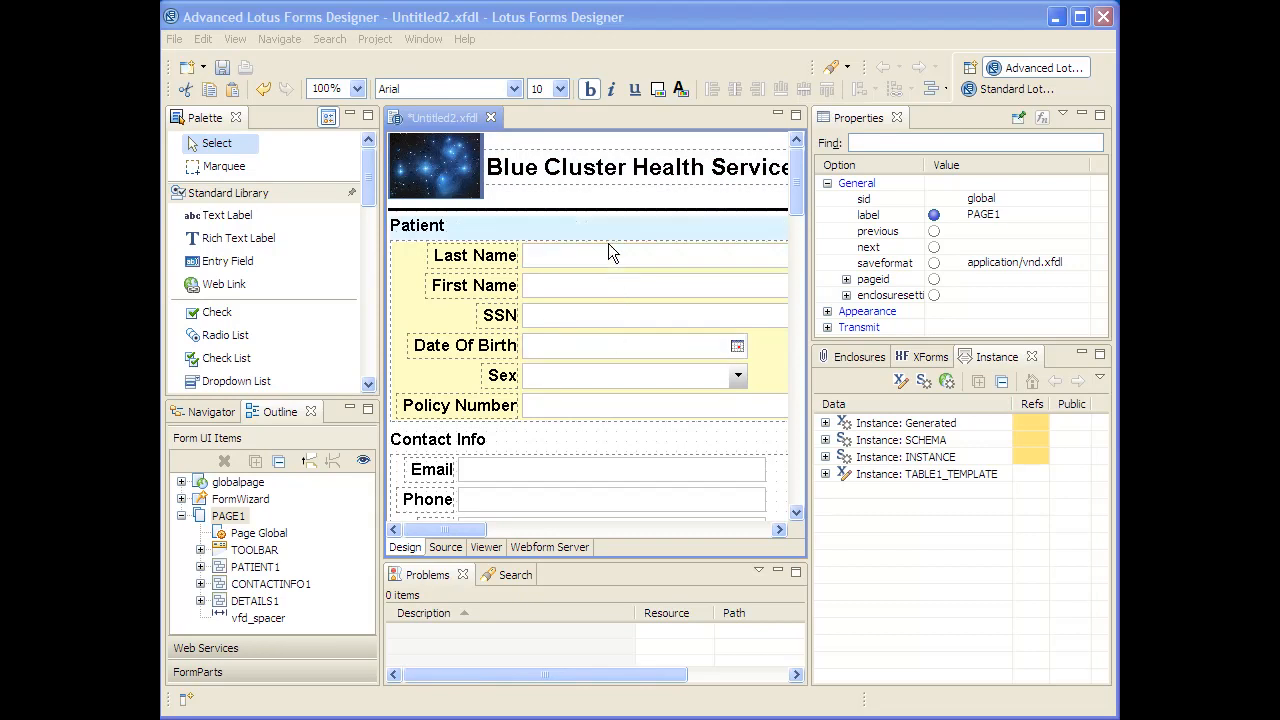
# Maximize the Untitled2.xfdl Design view so the form fills the window
pyautogui.click(473, 285)
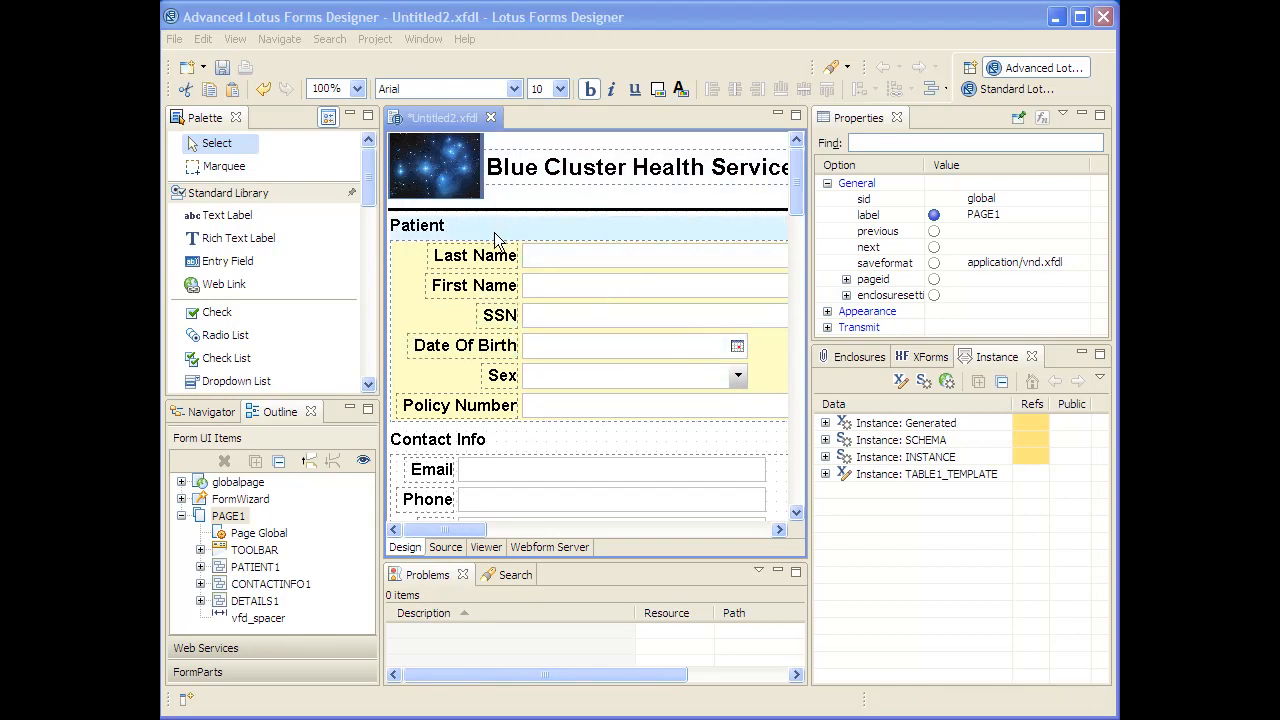
pyautogui.moveTo(535, 233)
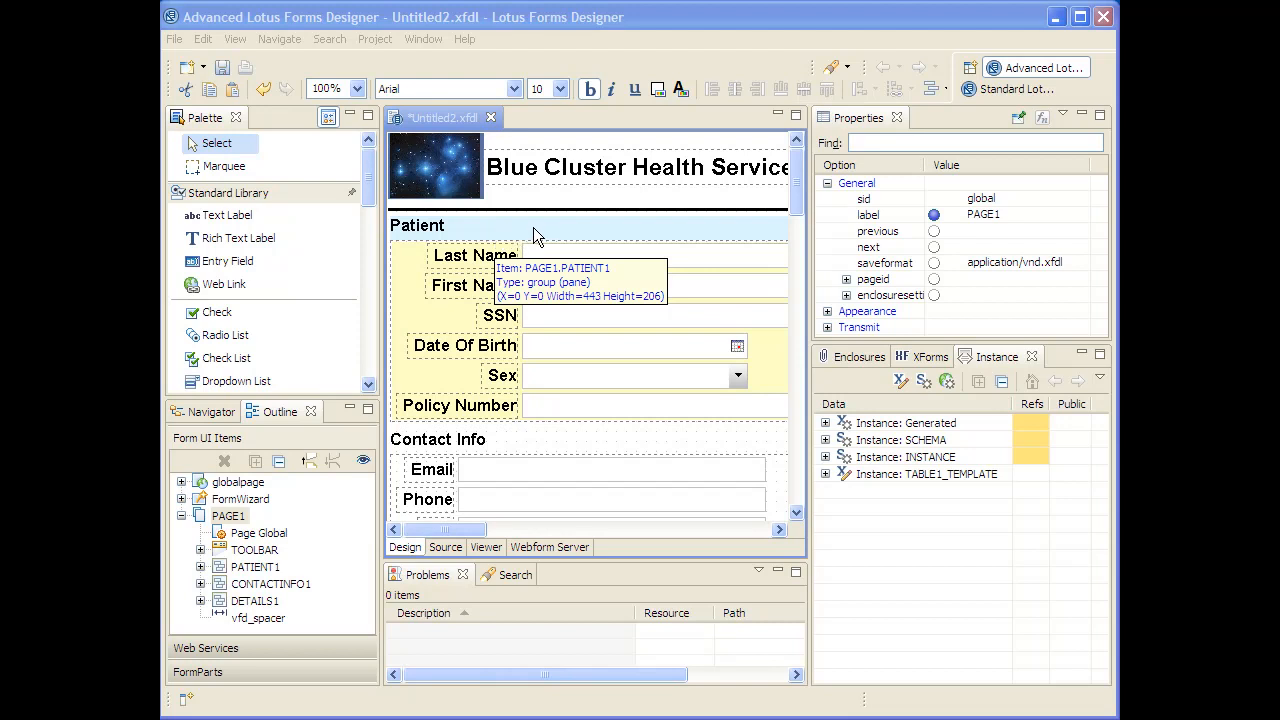
pyautogui.moveTo(500, 233)
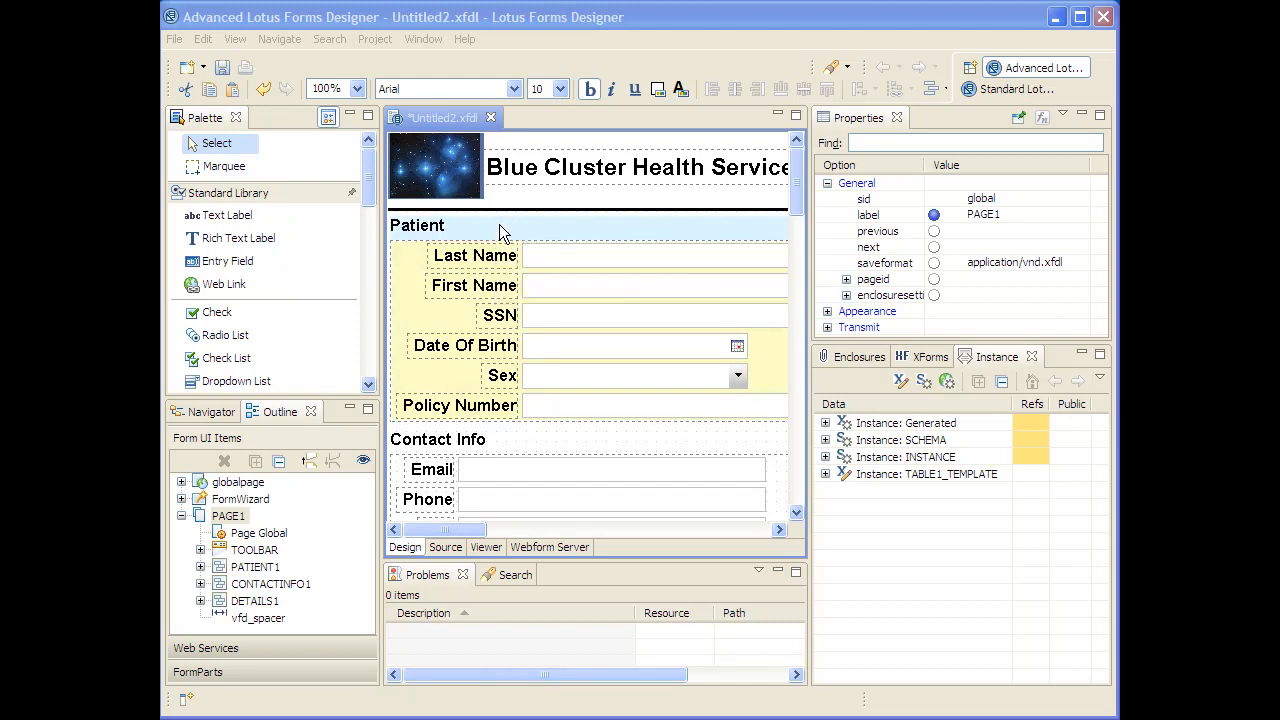
pyautogui.moveTo(503, 232)
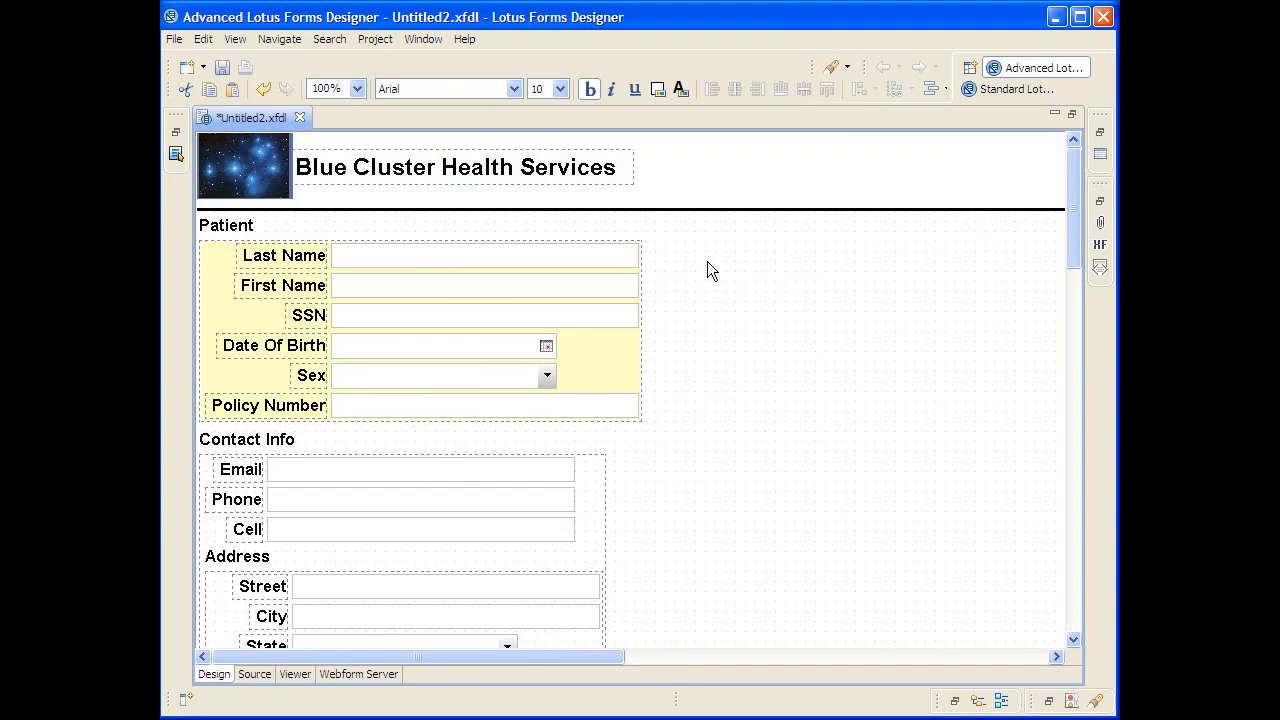
pyautogui.moveTo(733, 320)
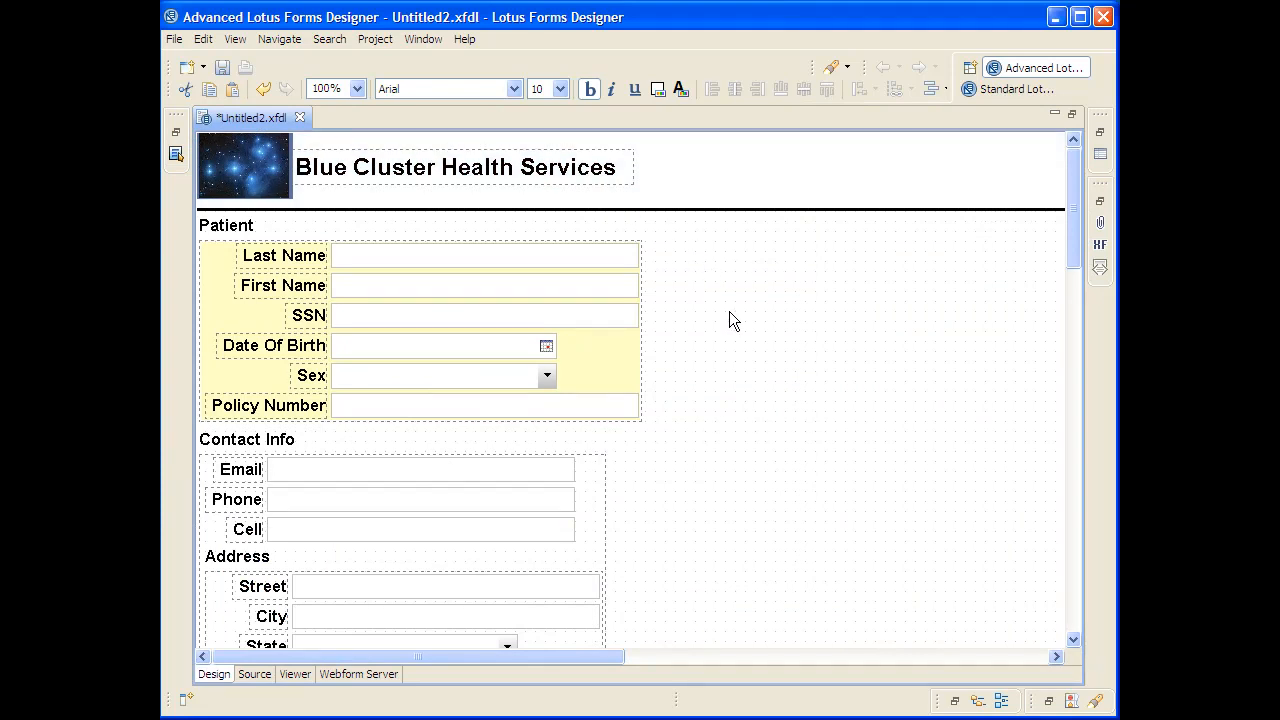
pyautogui.moveTo(700, 313)
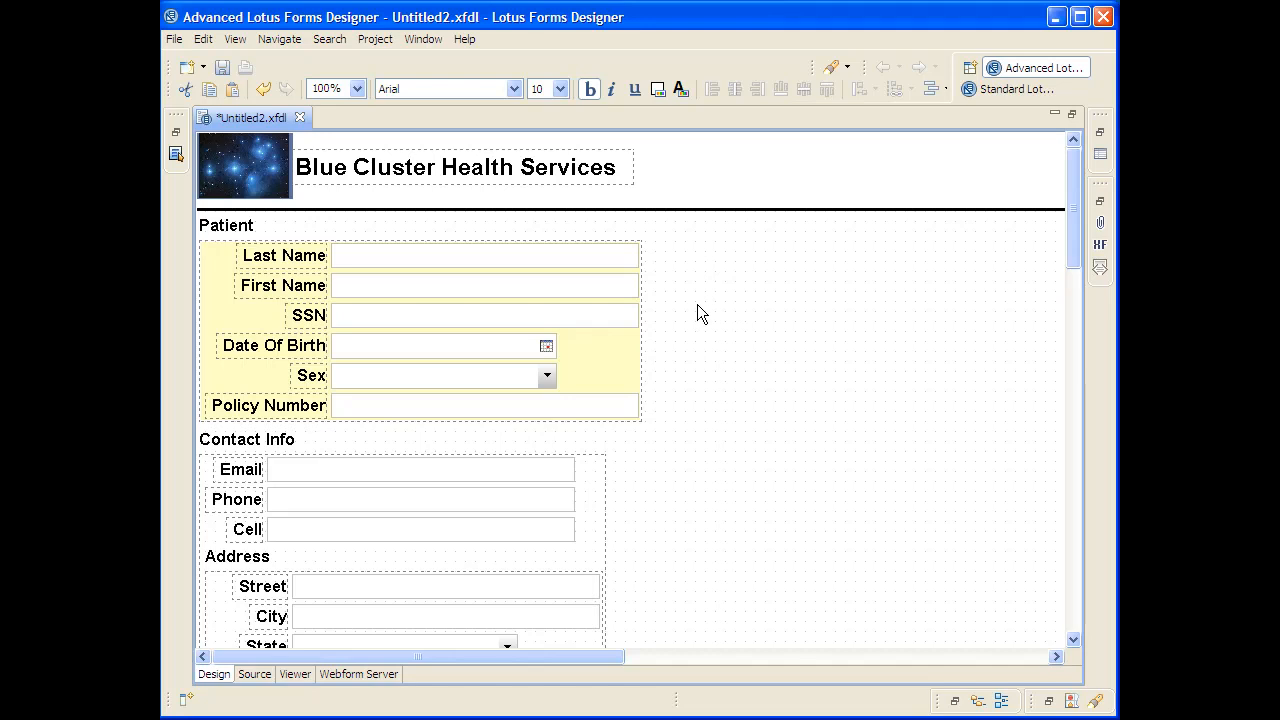
pyautogui.moveTo(648, 290)
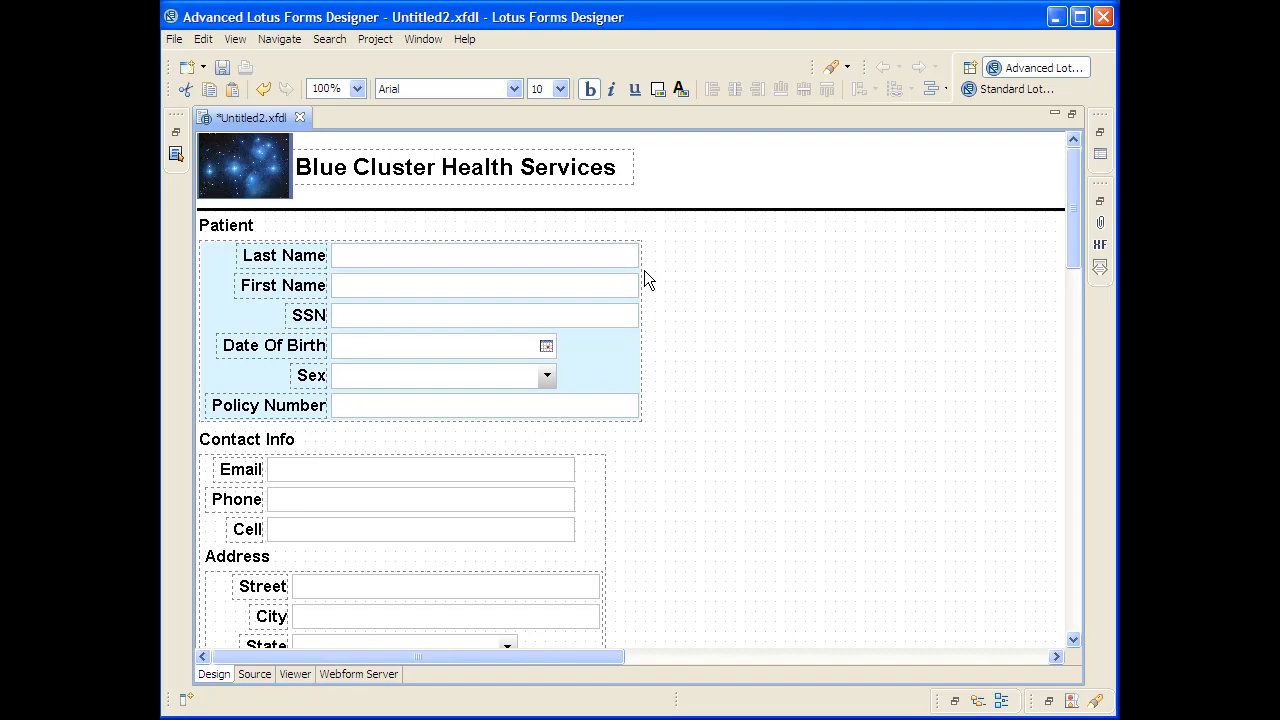
pyautogui.click(485, 255)
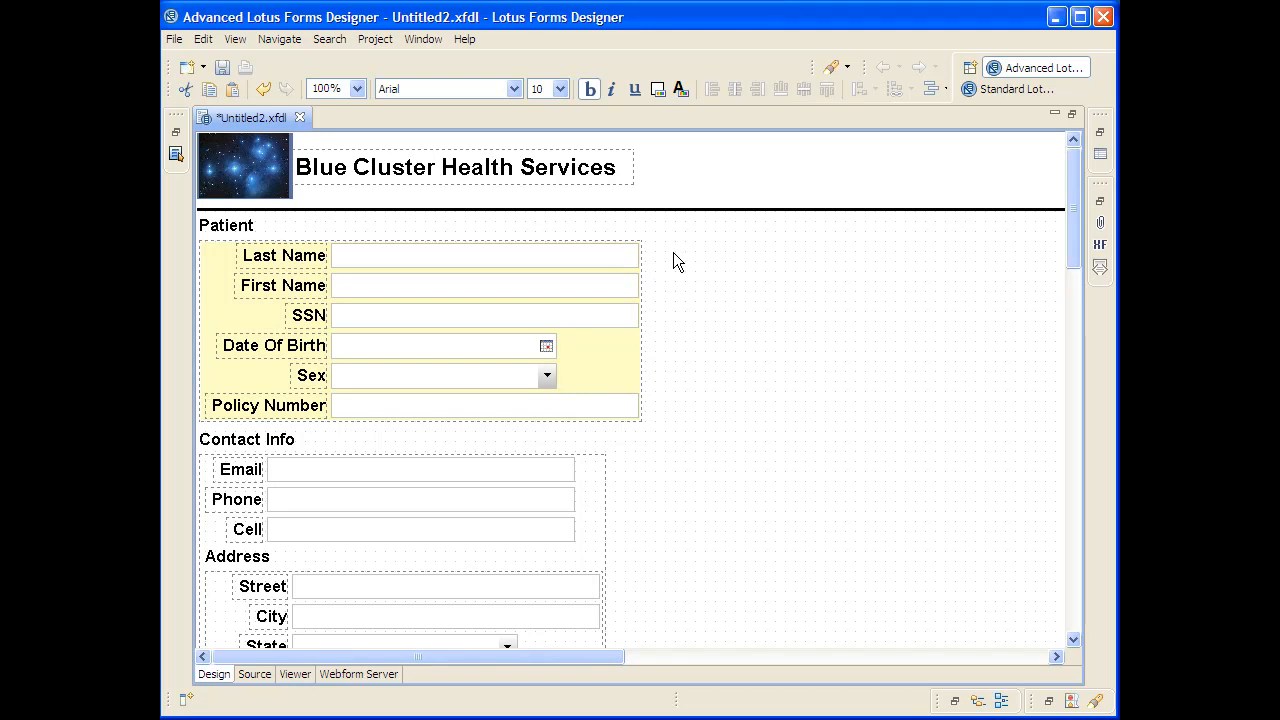
pyautogui.moveTo(687, 267)
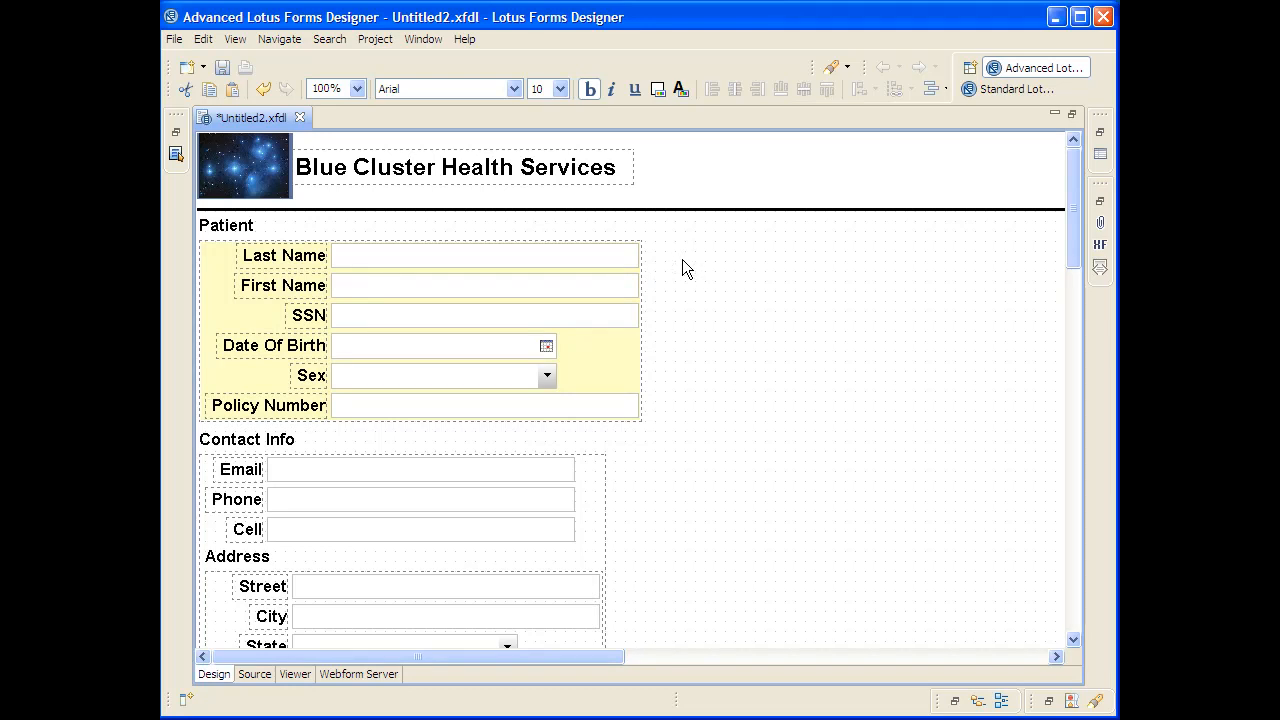
# Bring up the canvas context menu with its Form Wizard options
pyautogui.rightClick(687, 268)
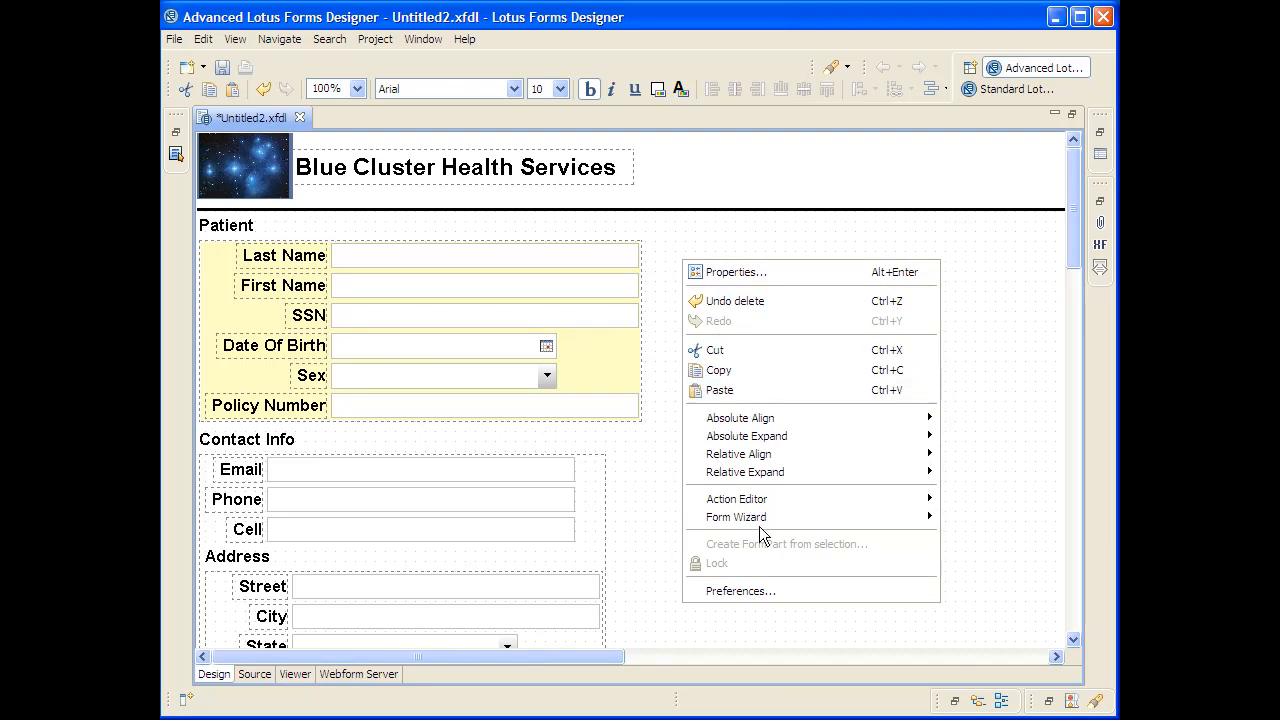
pyautogui.moveTo(736, 517)
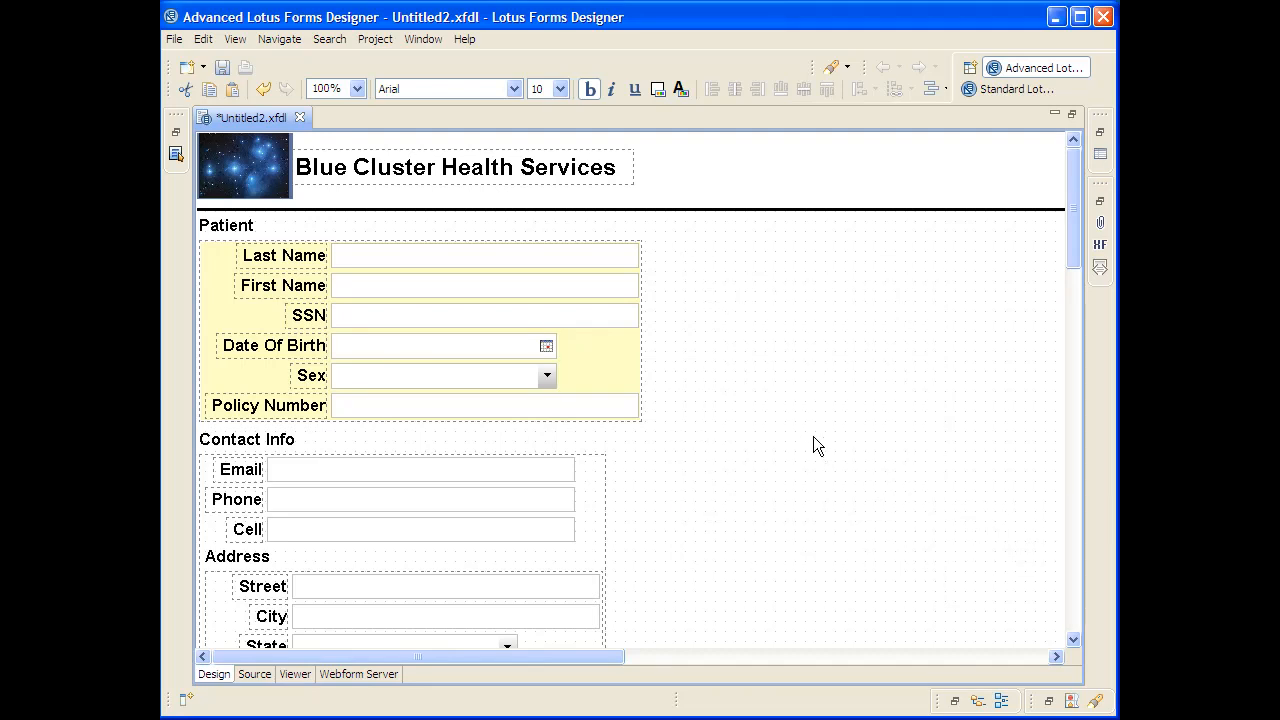
pyautogui.moveTo(708, 307)
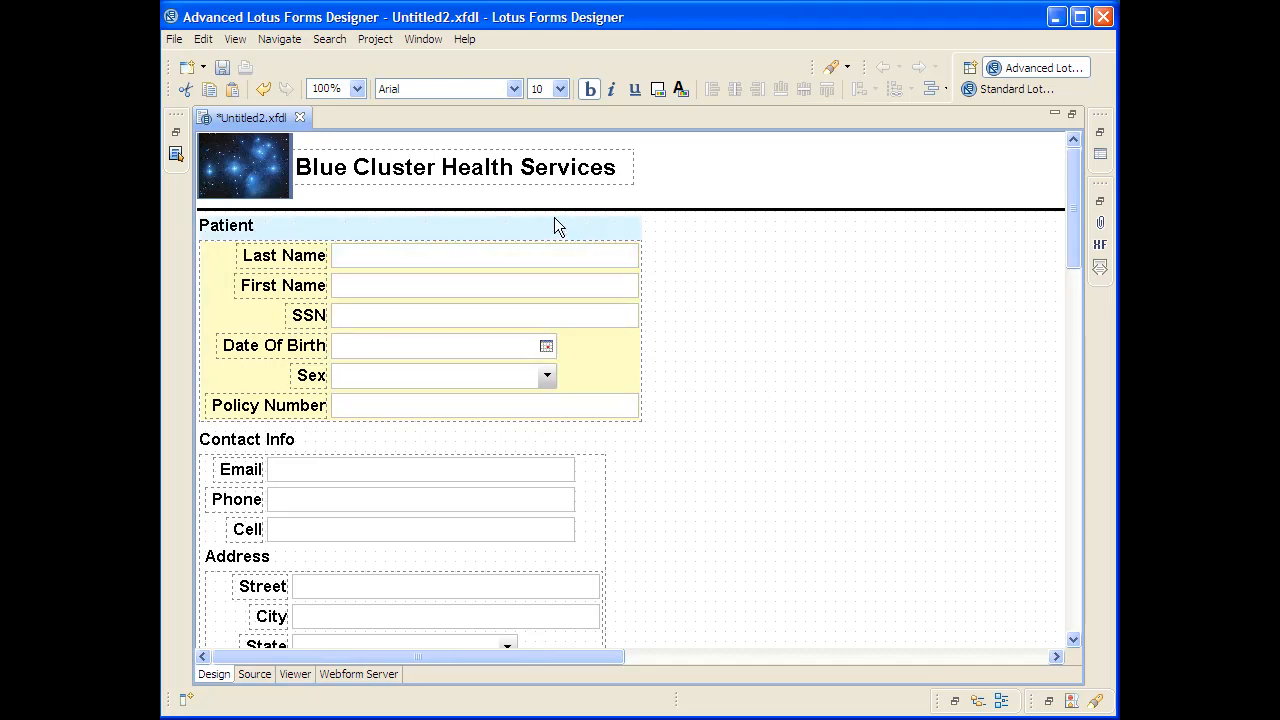
pyautogui.moveTo(540, 232)
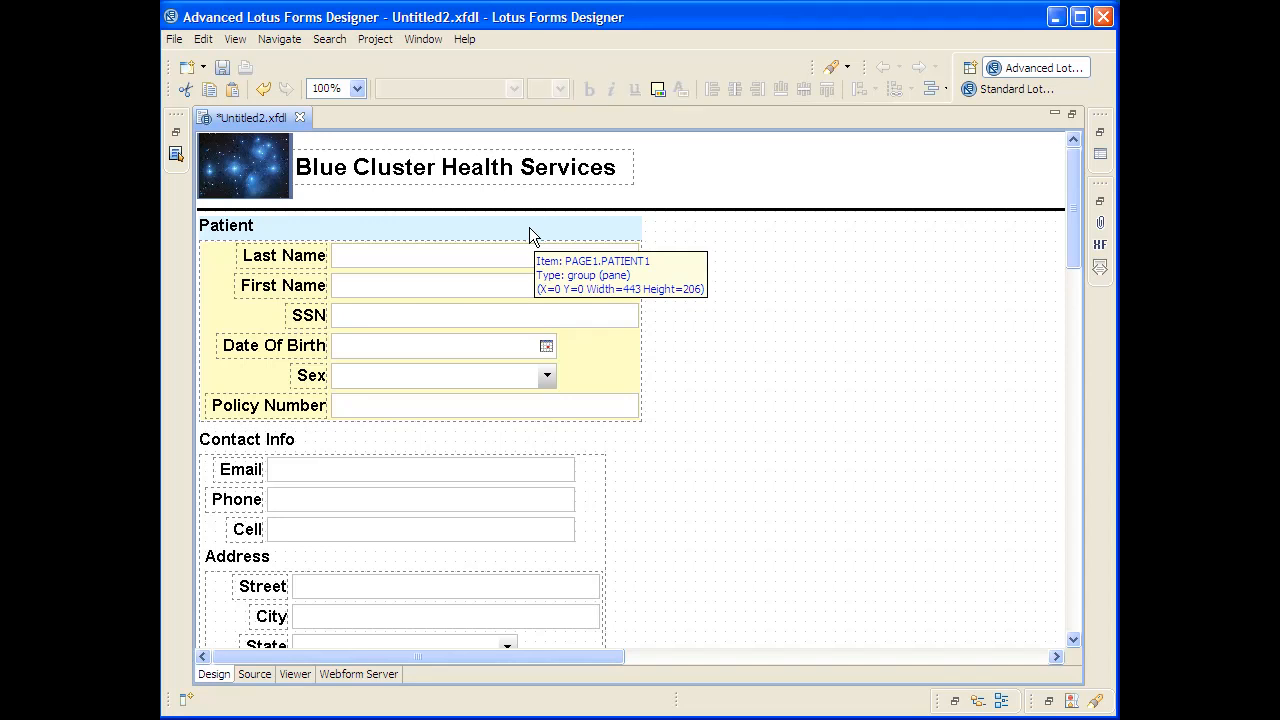
# Assign the Patient section to wizard Page1
pyautogui.click(420, 225)
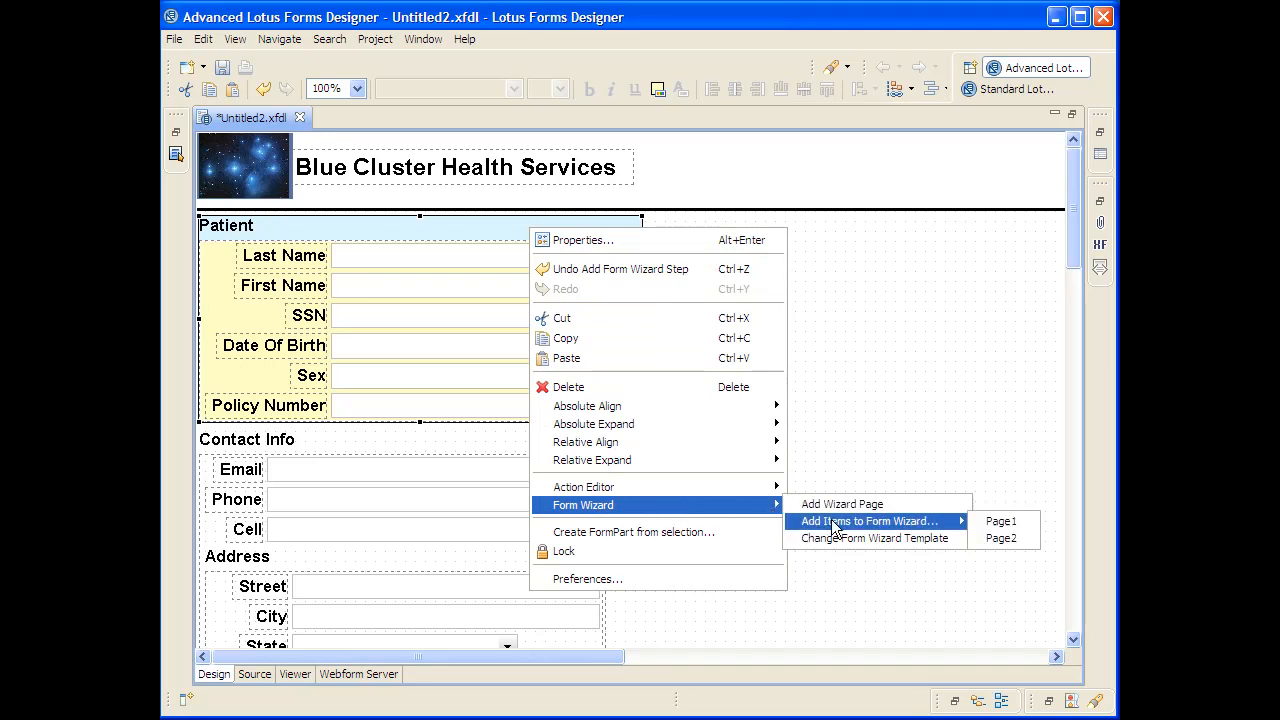
pyautogui.moveTo(1001, 521)
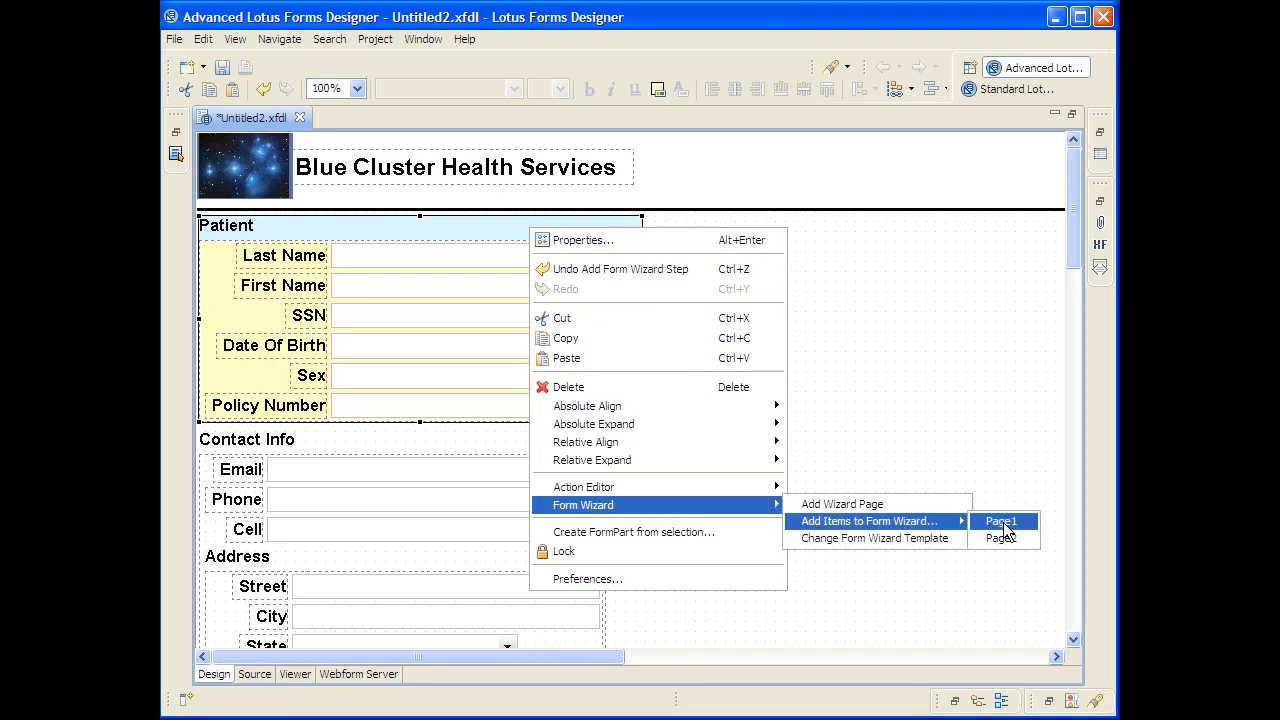
pyautogui.click(1001, 521)
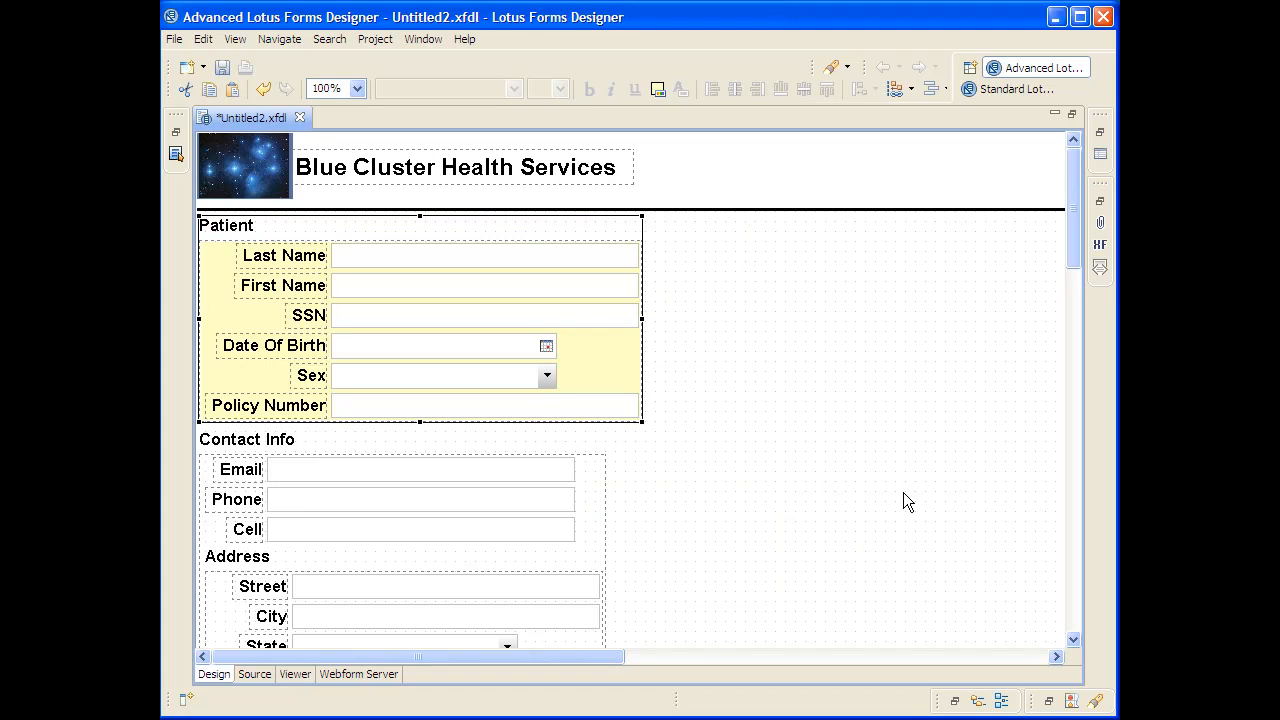
# Open the Contact Info section's context menu and review its Address block
pyautogui.scroll(-3)
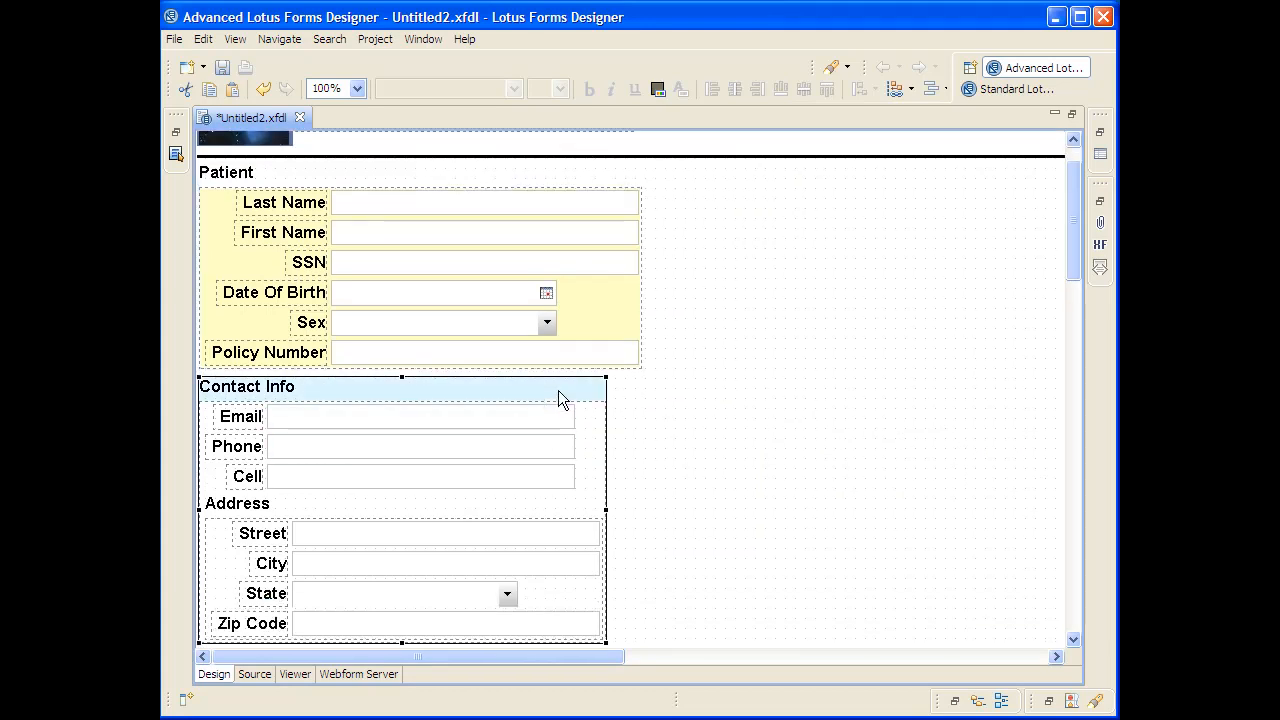
pyautogui.rightClick(560, 398)
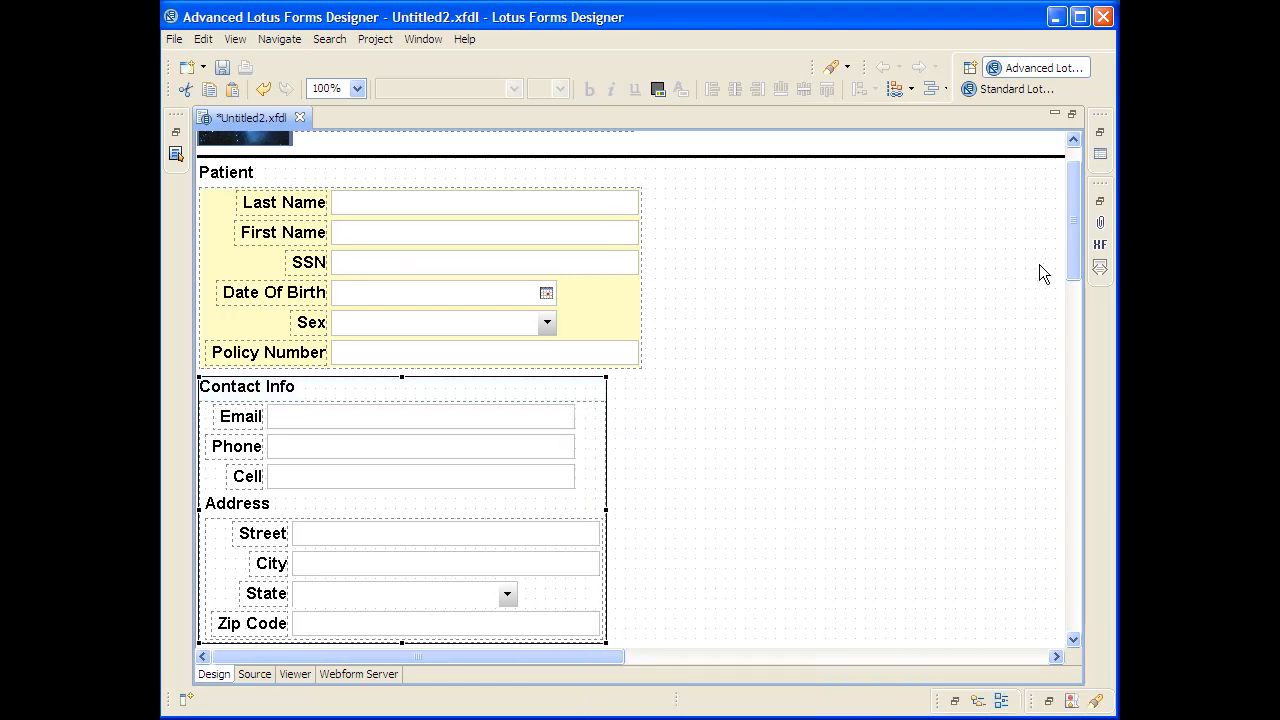
pyautogui.scroll(-3)
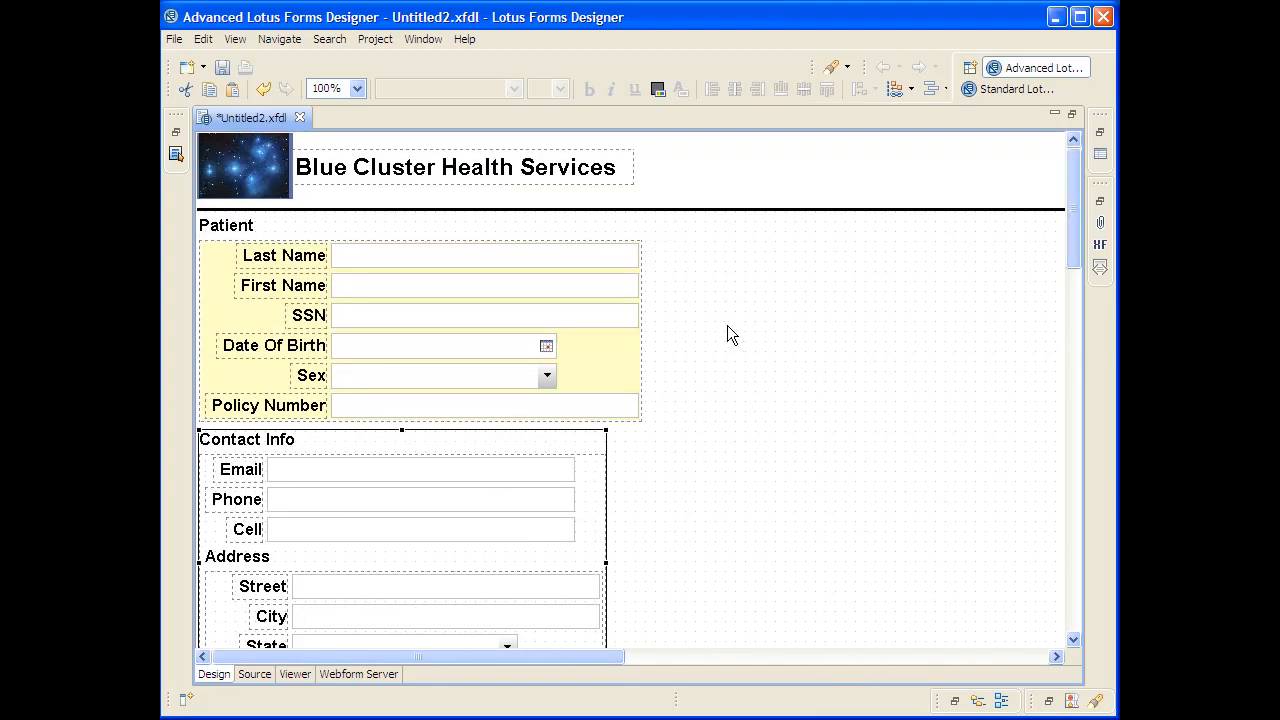
pyautogui.moveTo(713, 336)
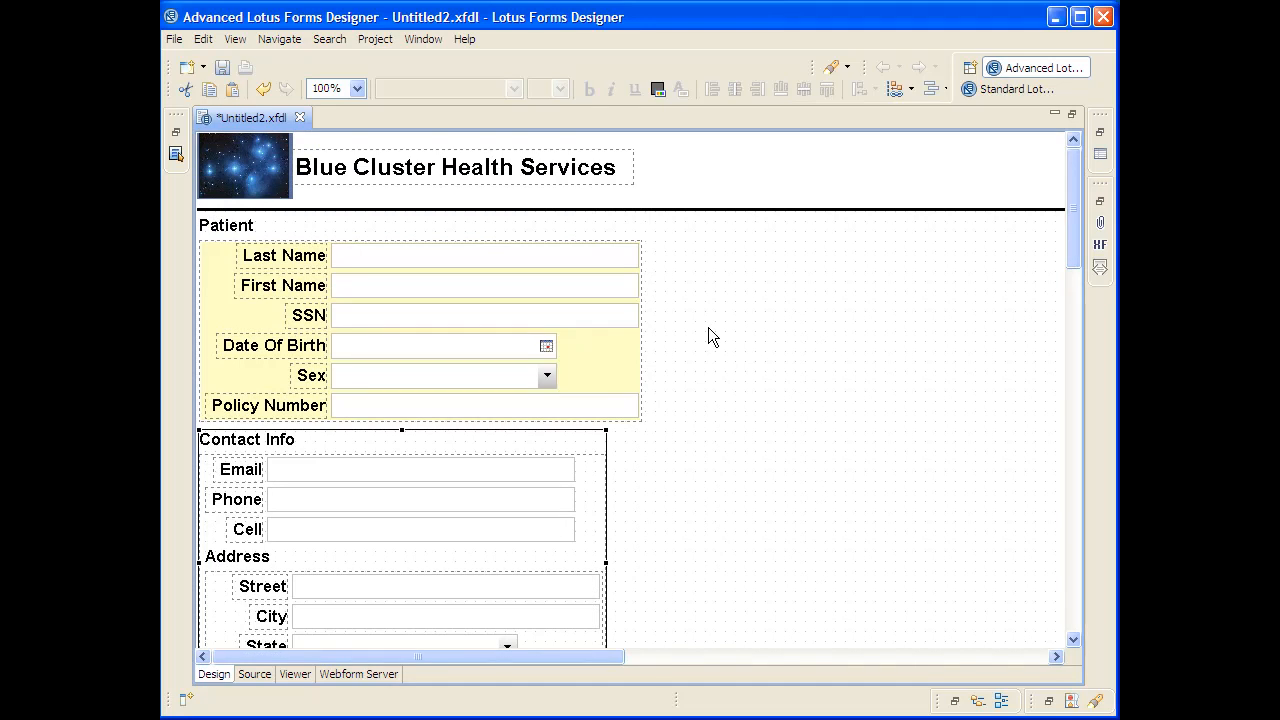
pyautogui.moveTo(722, 332)
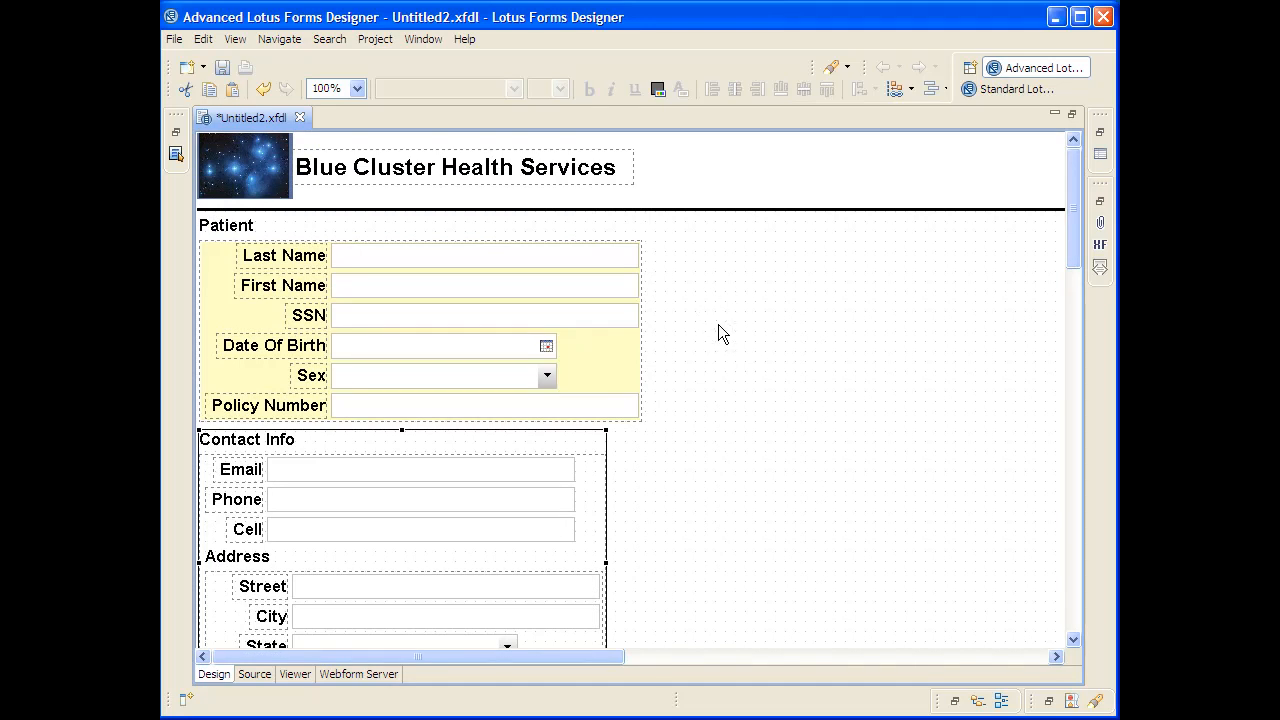
pyautogui.moveTo(718, 335)
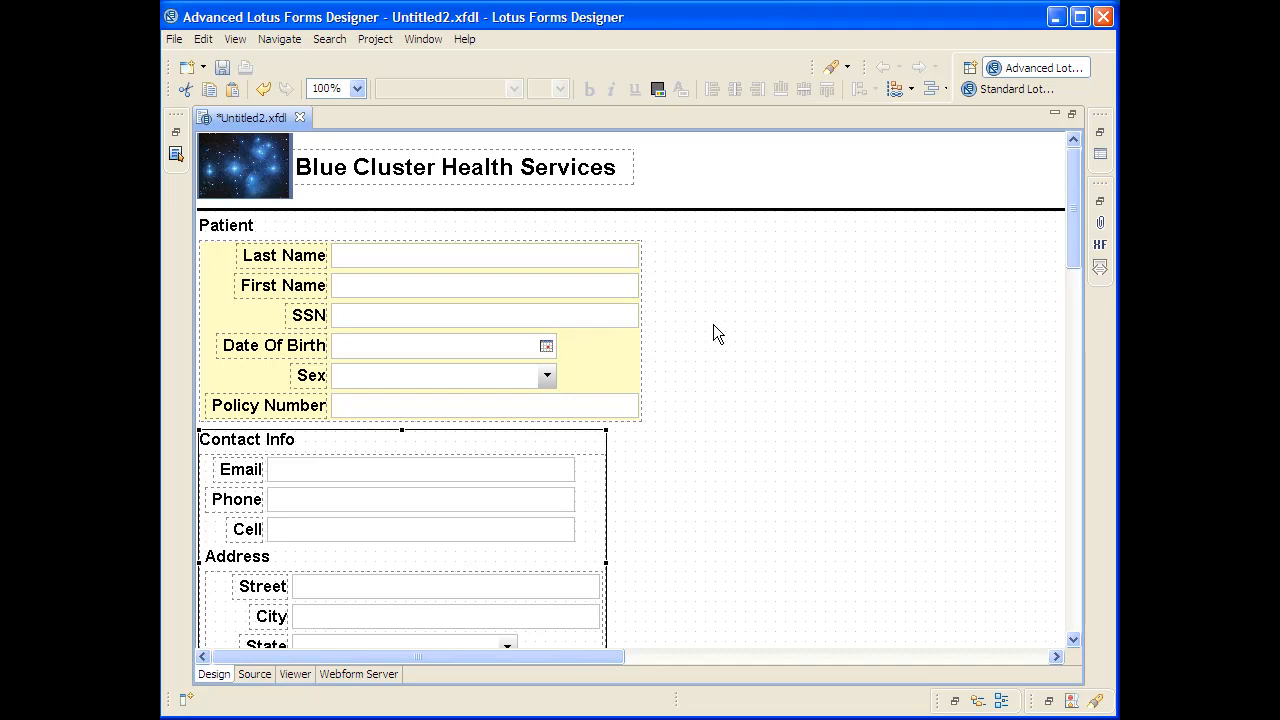
pyautogui.moveTo(712, 333)
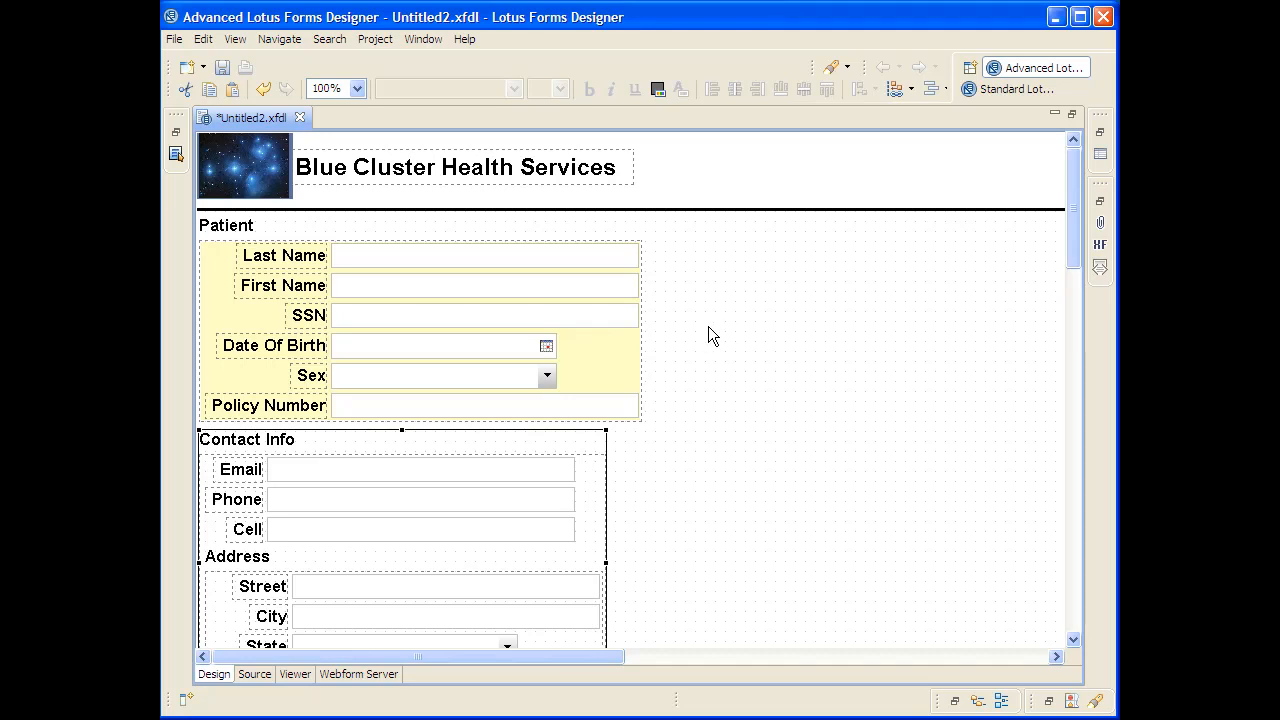
pyautogui.moveTo(683, 415)
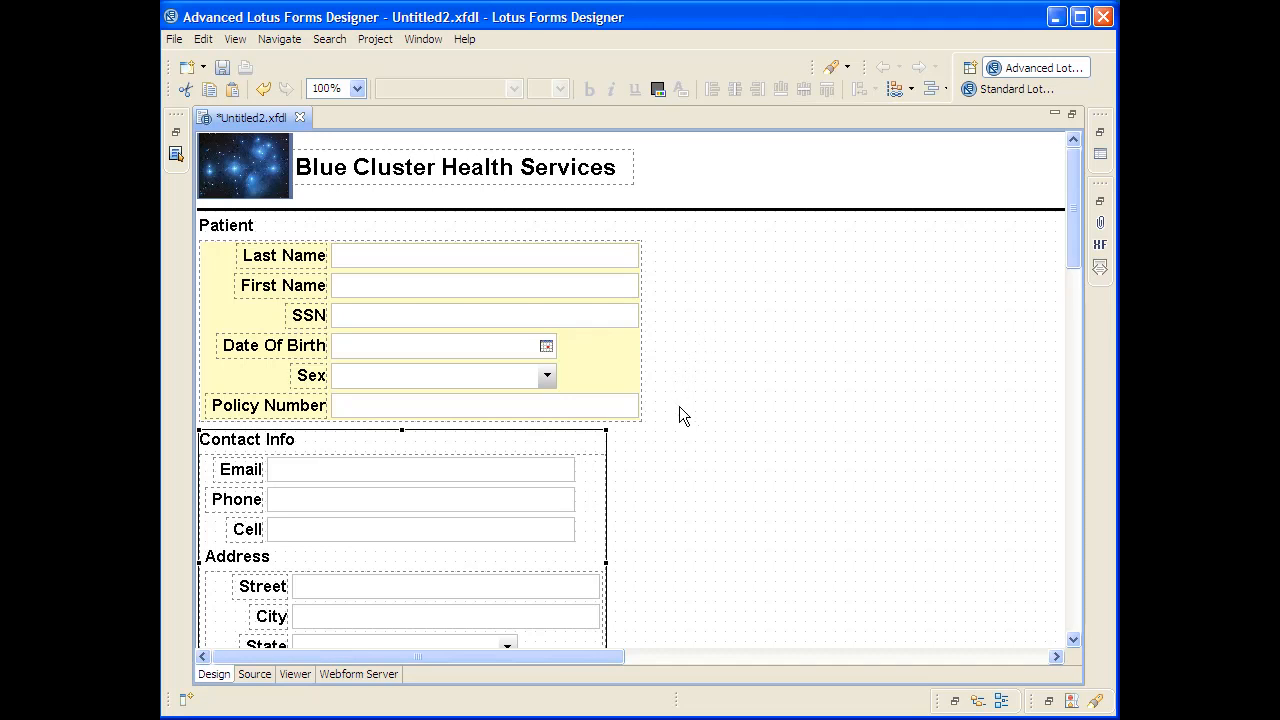
# Switch to the Webform Server preview, confirming the navigate-away warning
pyautogui.click(358, 673)
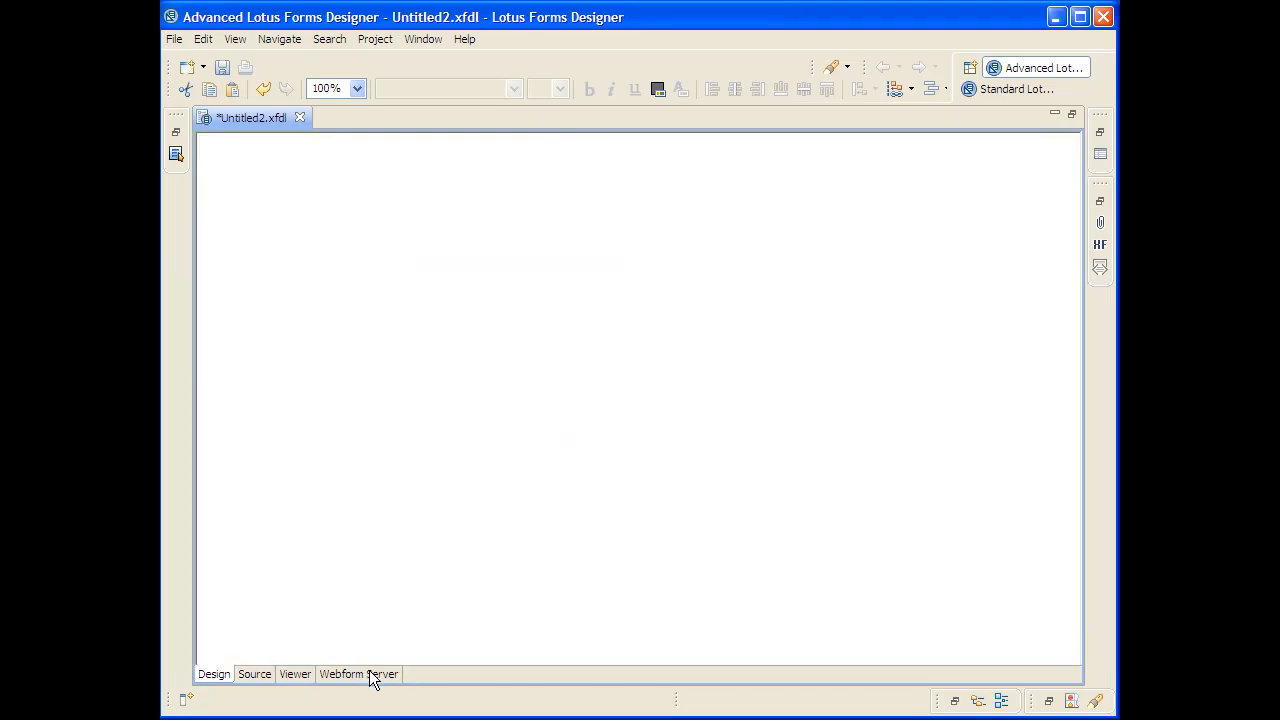
pyautogui.click(358, 674)
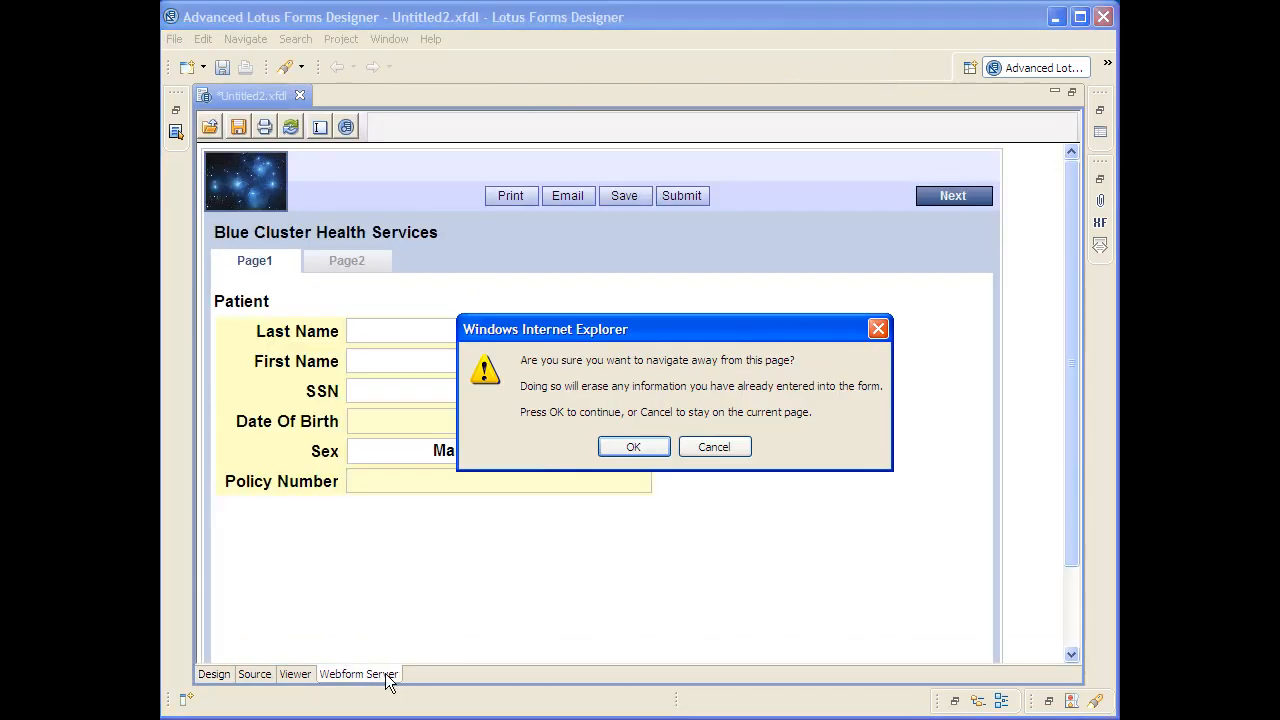
pyautogui.click(632, 446)
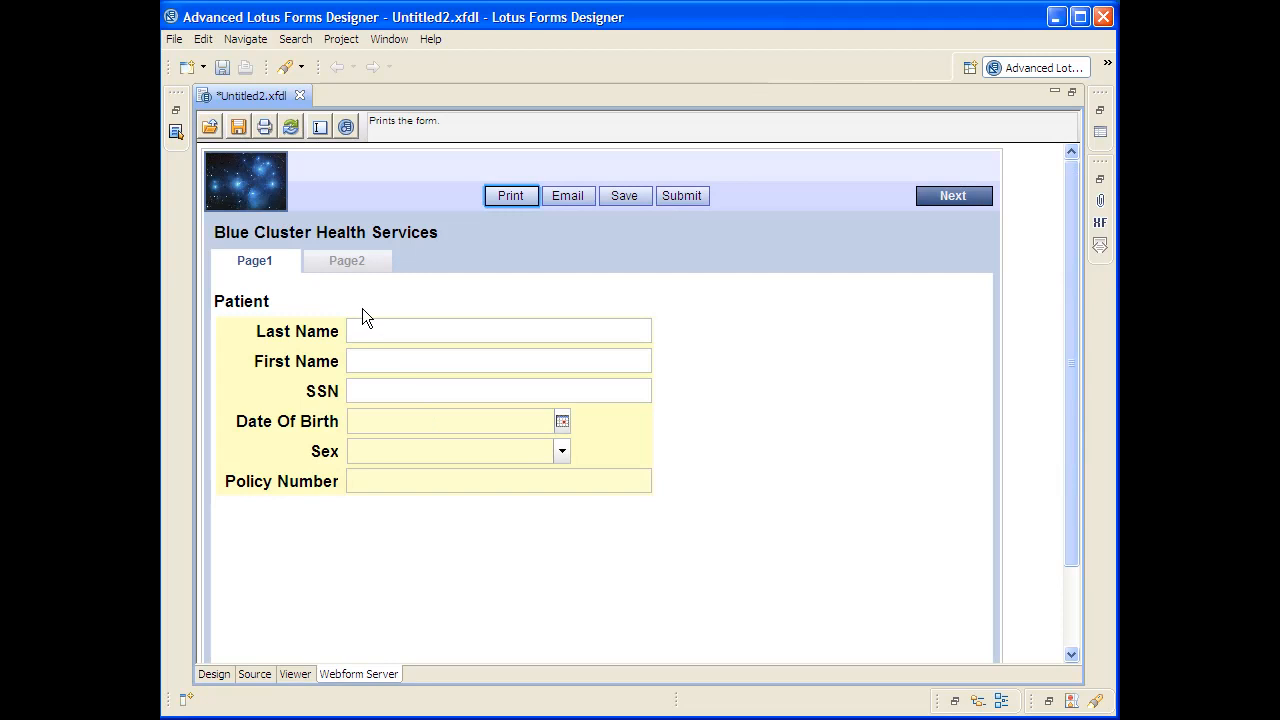
pyautogui.moveTo(330, 310)
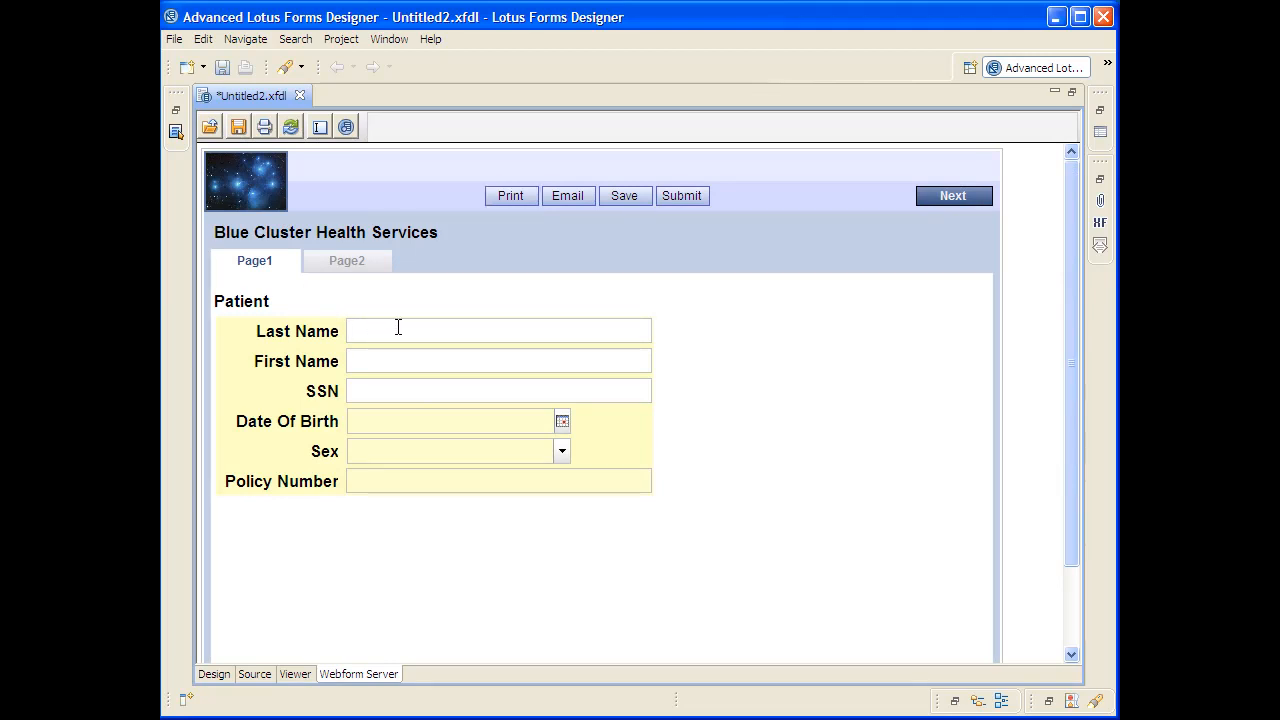
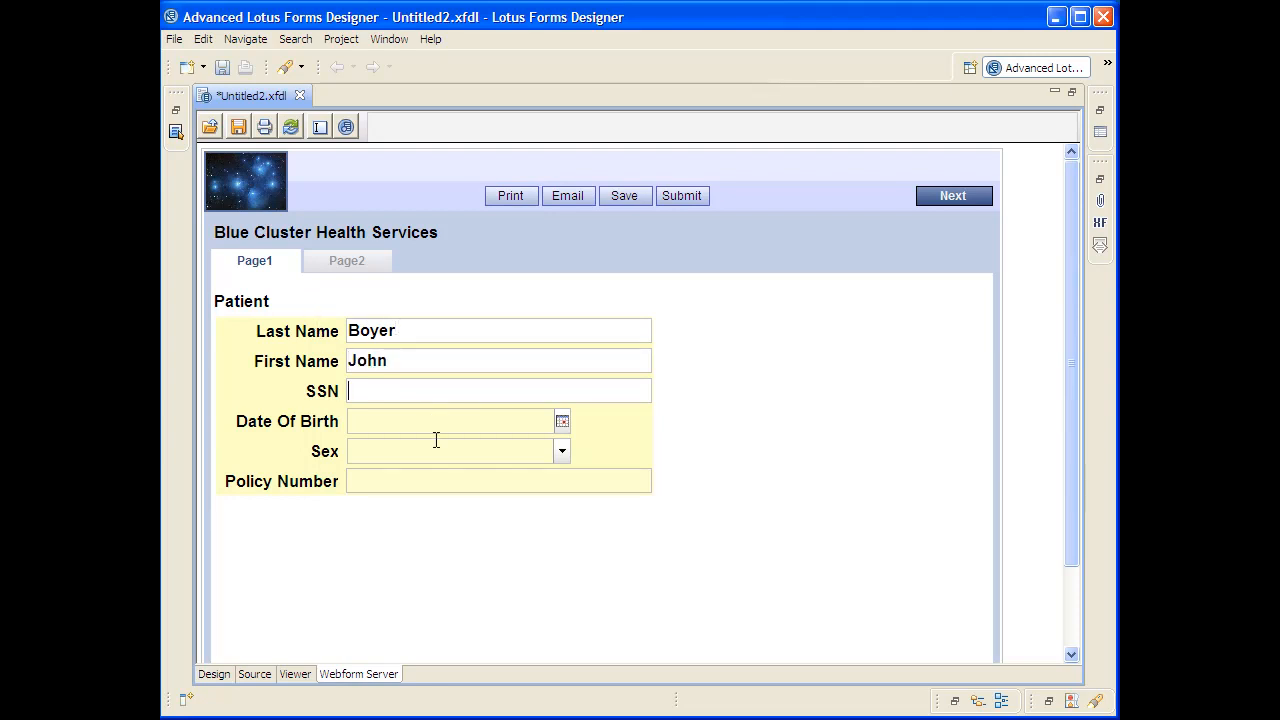
pyautogui.click(450, 451)
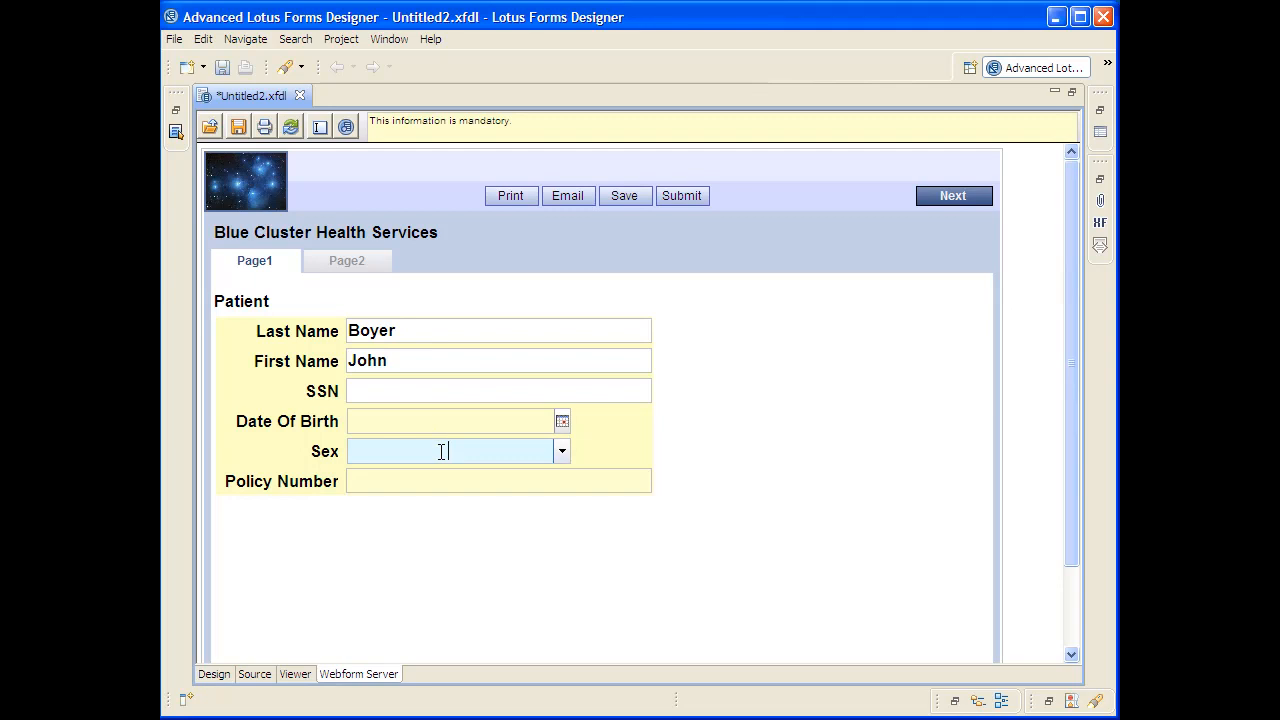
pyautogui.write('Superman')
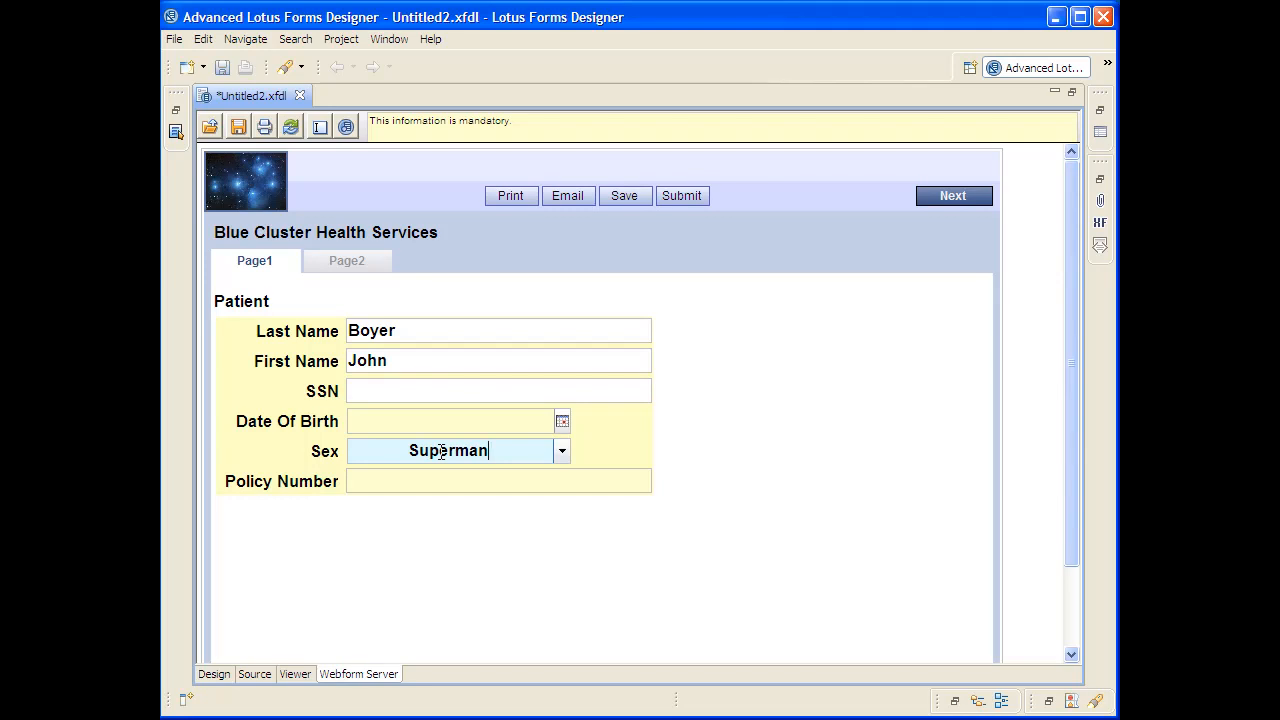
pyautogui.click(561, 451)
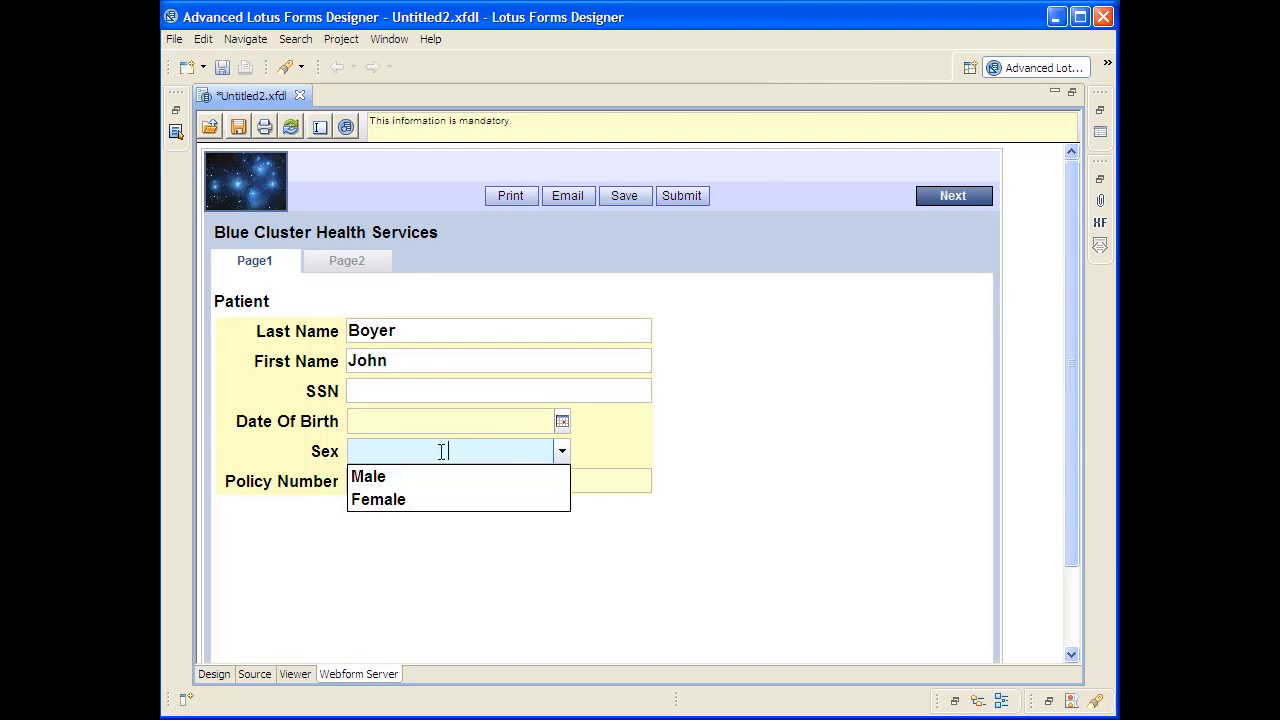
pyautogui.click(368, 476)
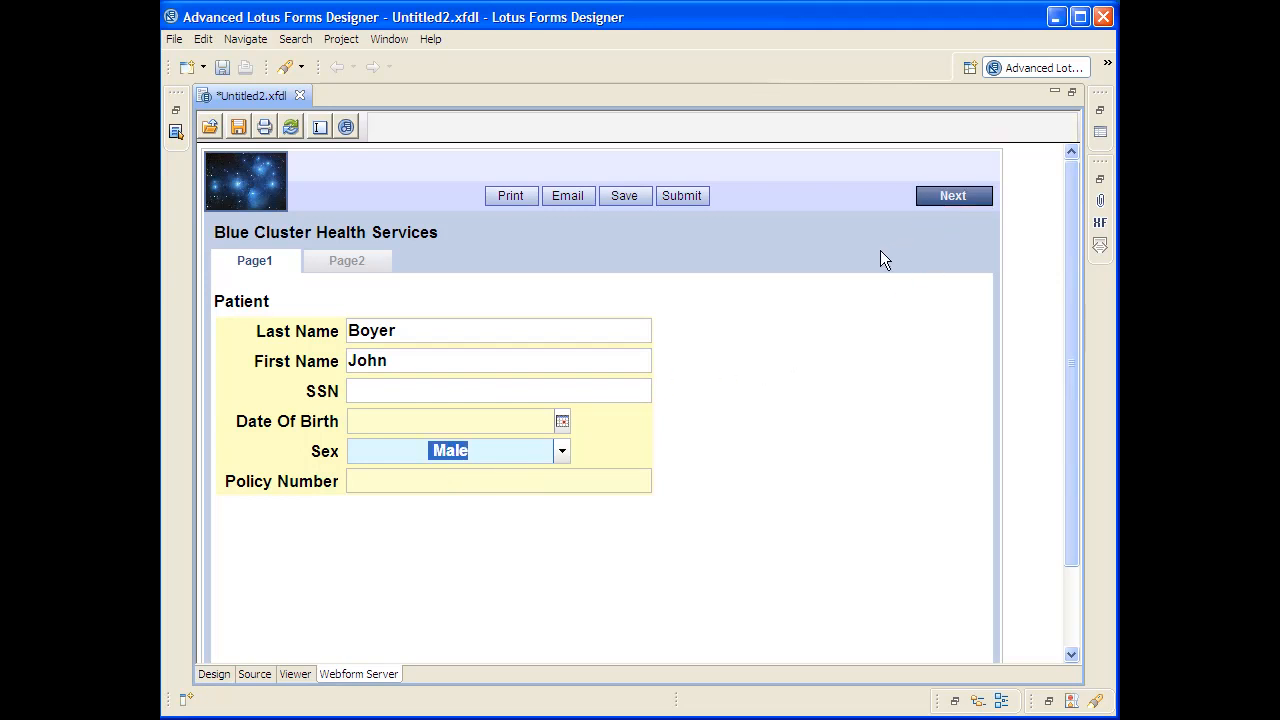
pyautogui.moveTo(415, 279)
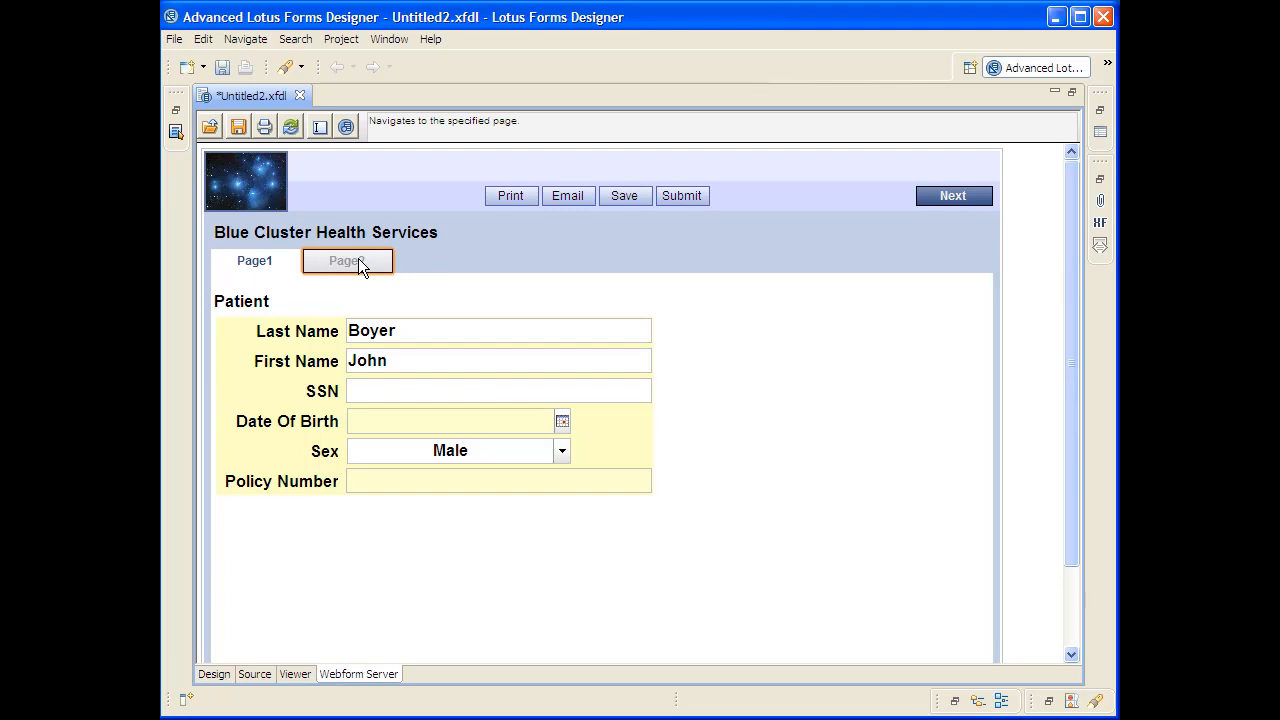
pyautogui.click(347, 261)
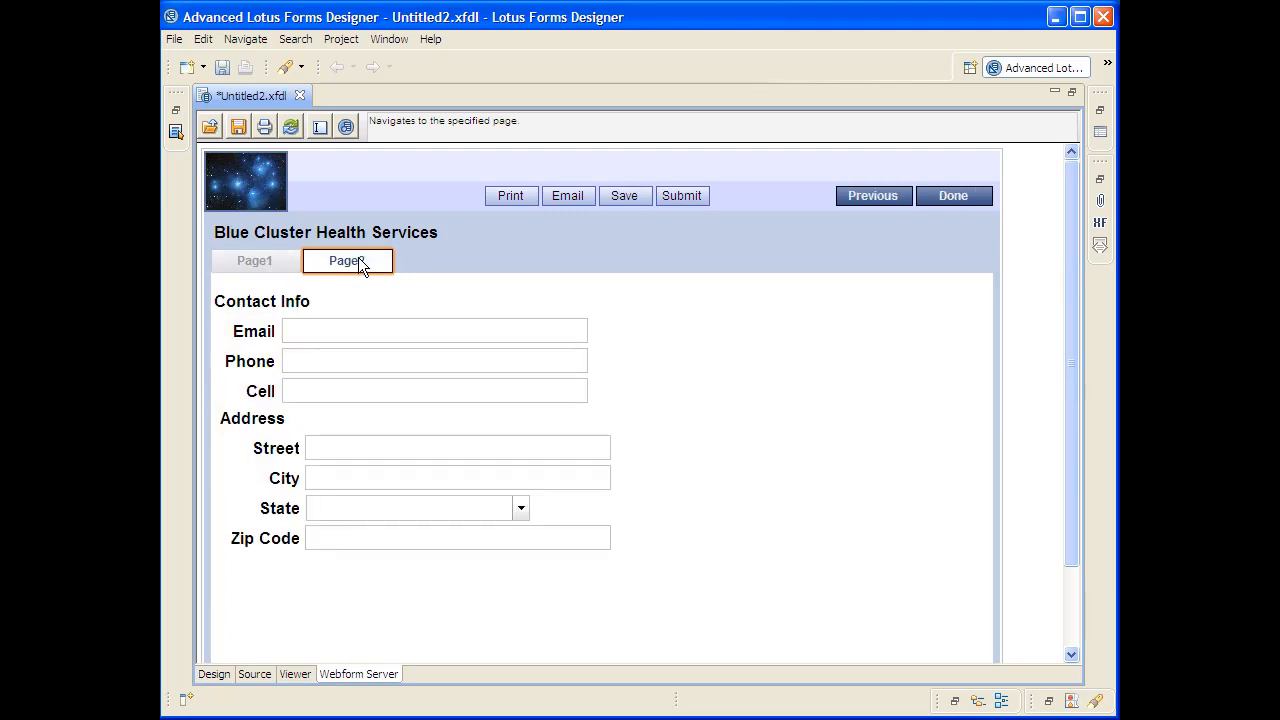
pyautogui.click(347, 261)
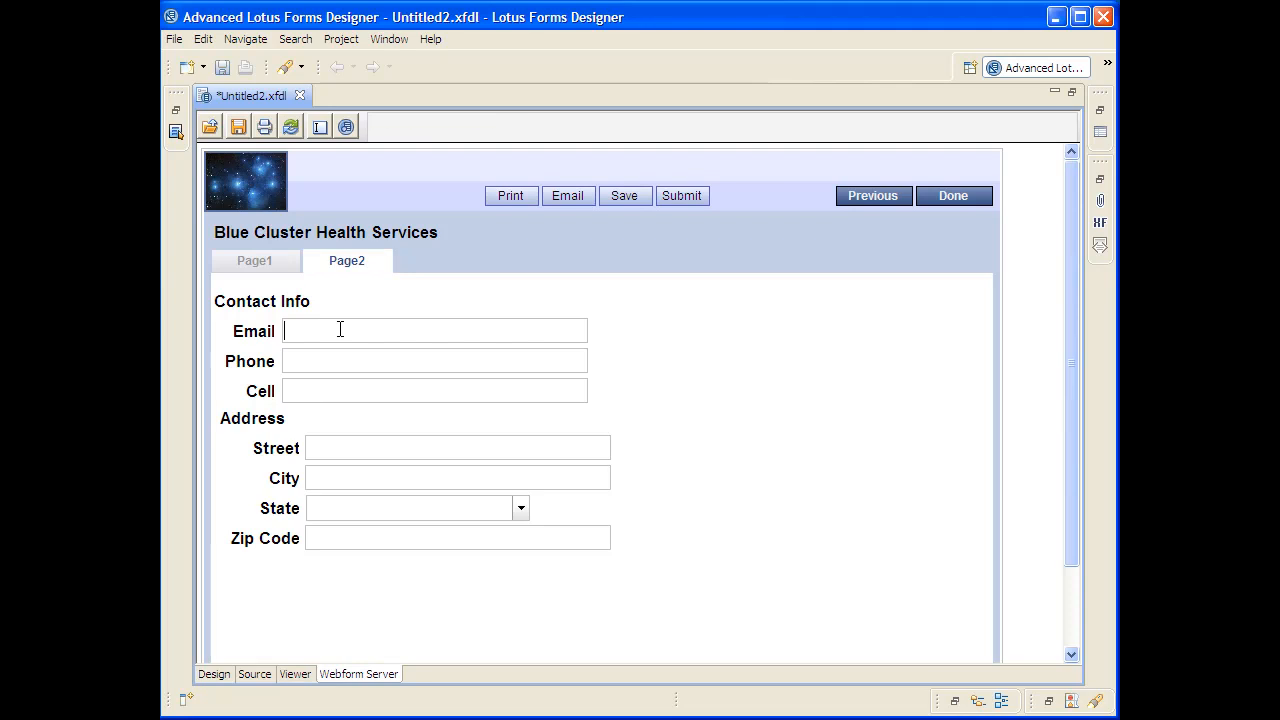
pyautogui.moveTo(471, 302)
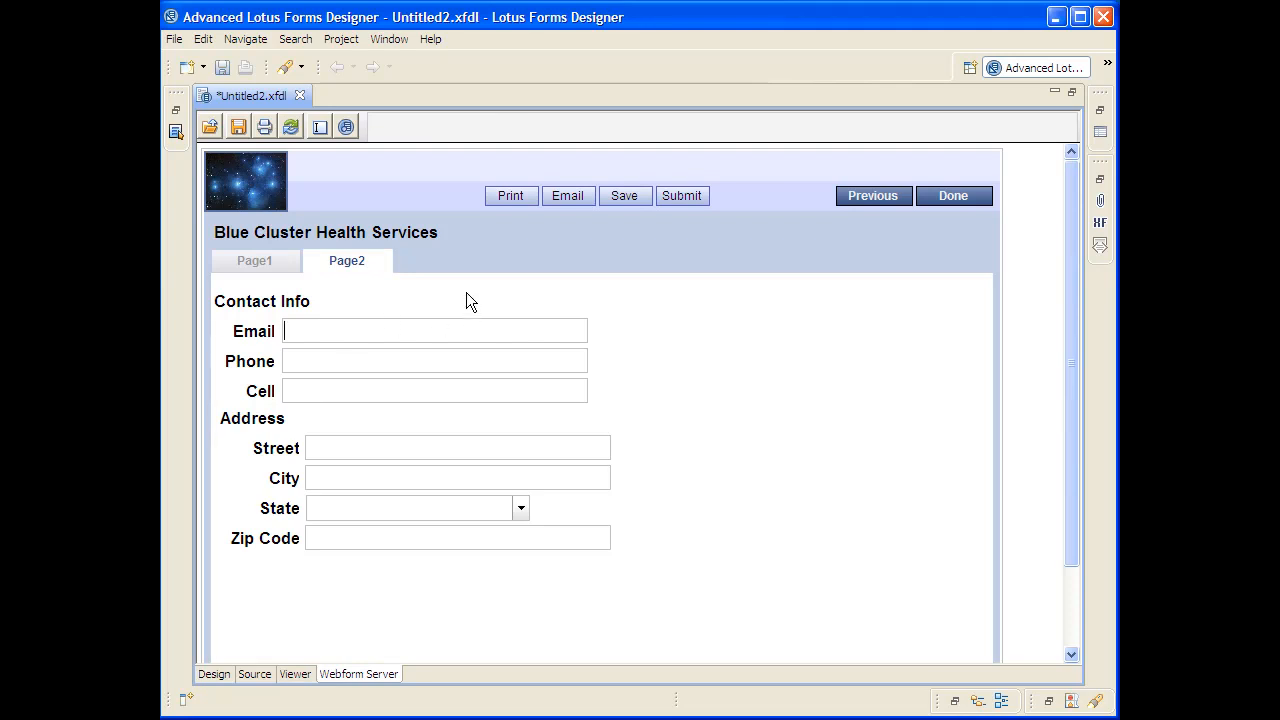
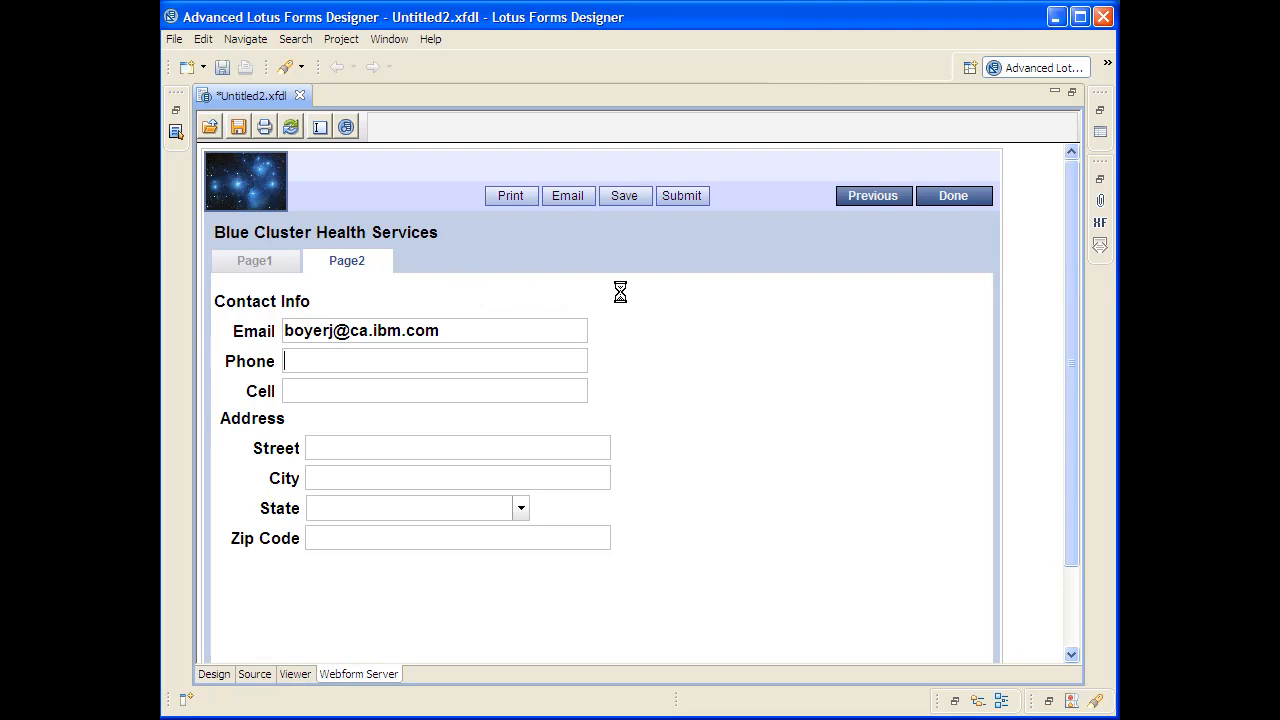
# Select Done to display the whole filled-in form as one page
pyautogui.click(952, 195)
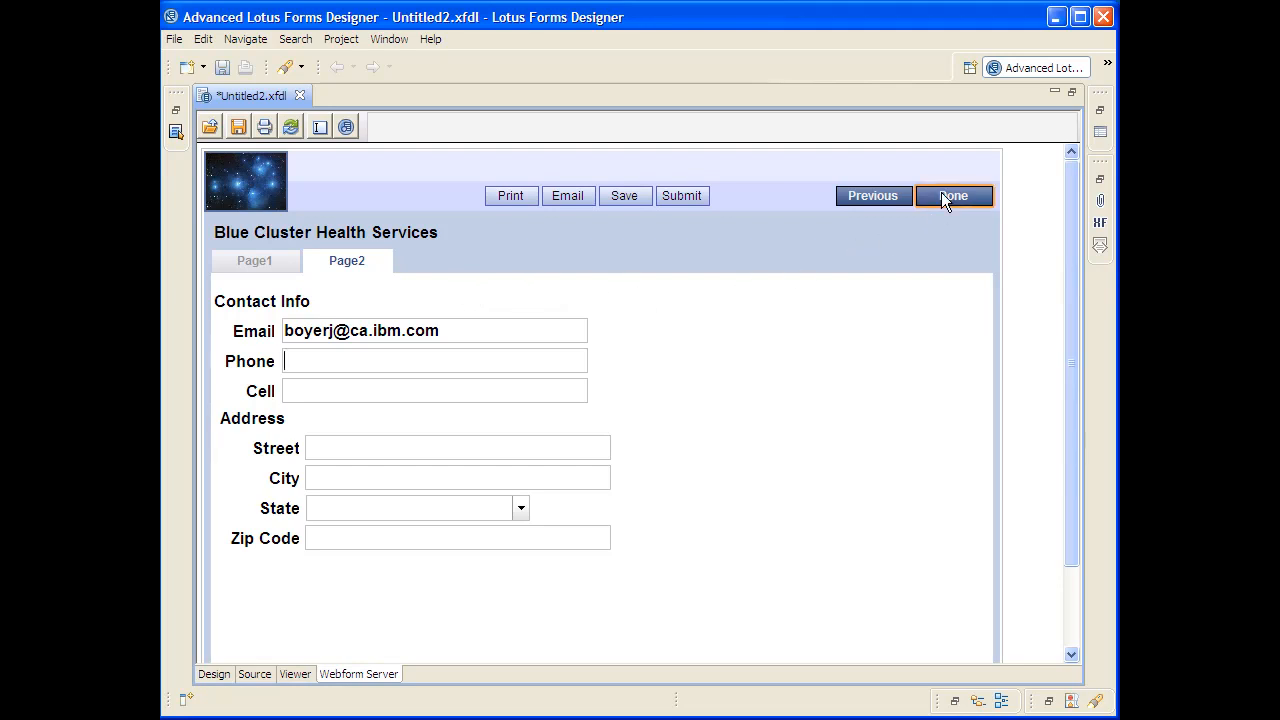
pyautogui.click(952, 195)
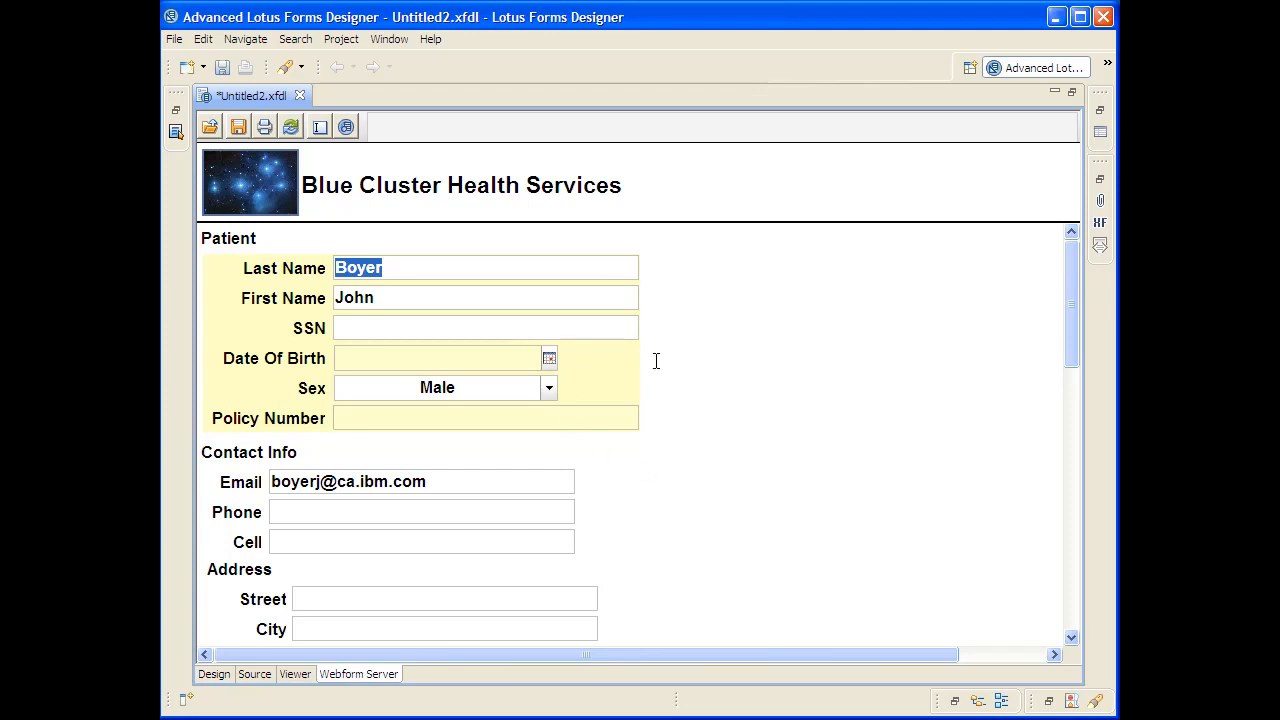
pyautogui.moveTo(665, 355)
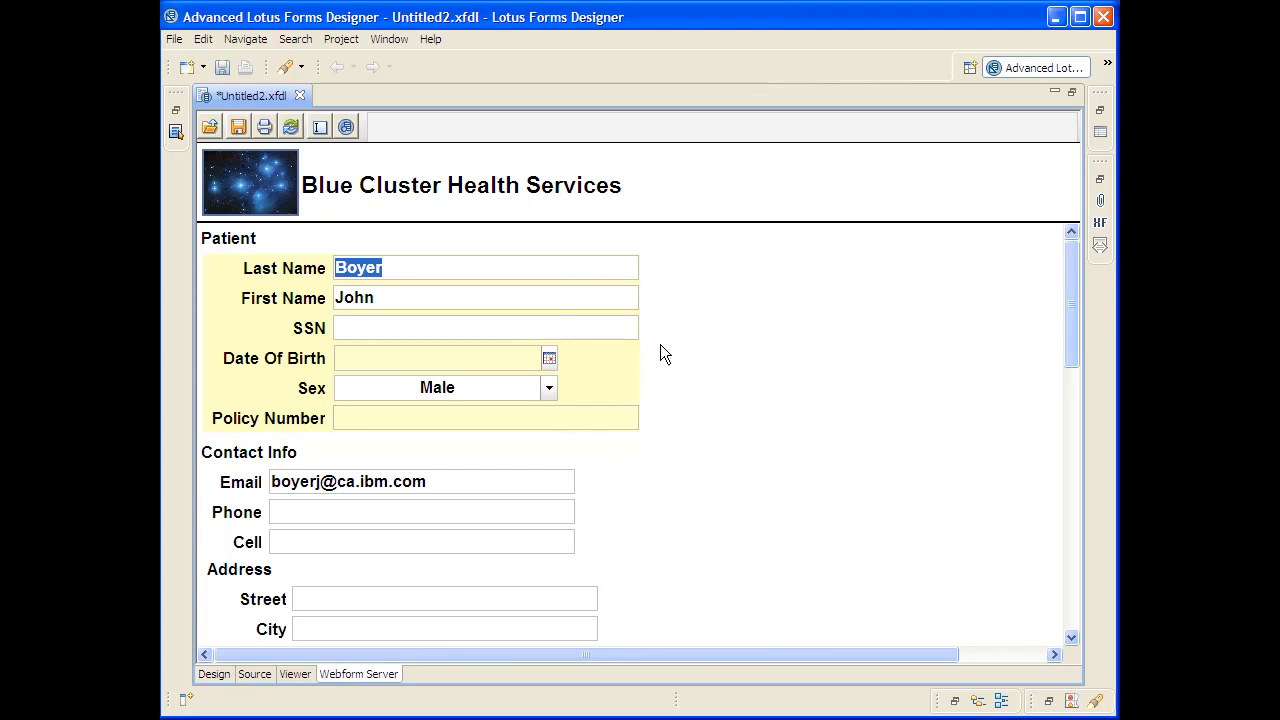
pyautogui.moveTo(695, 320)
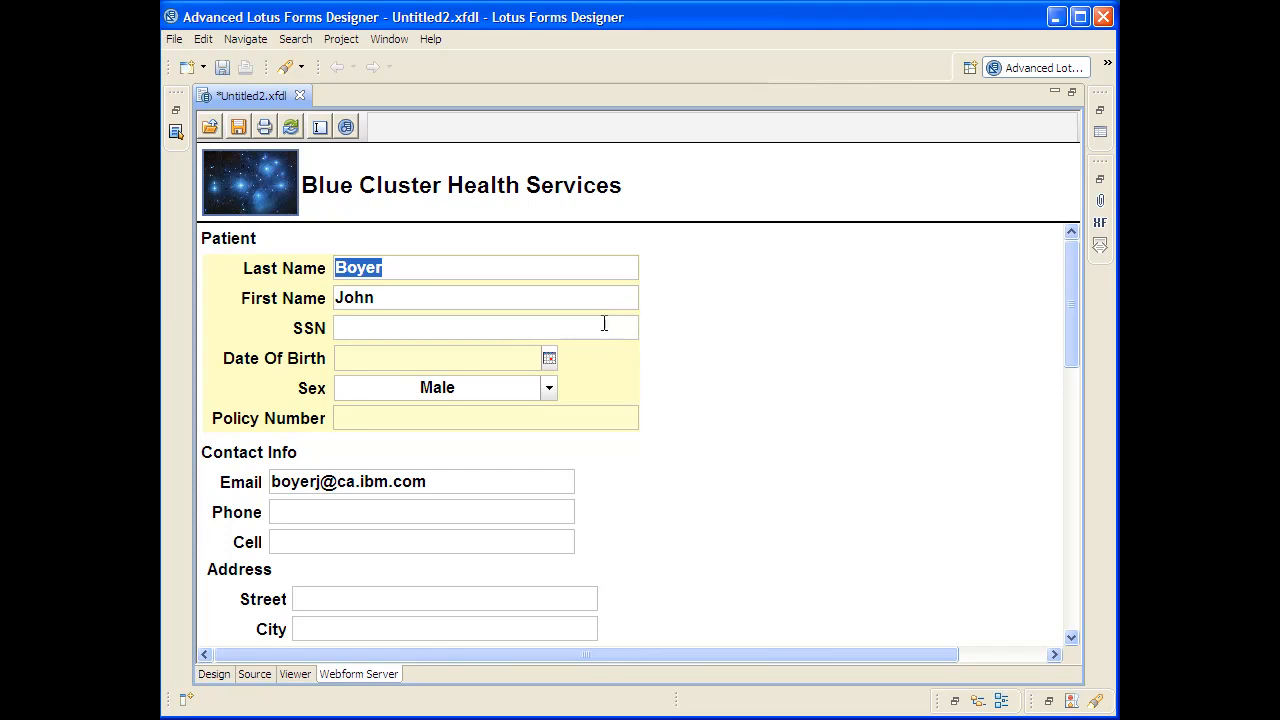
pyautogui.moveTo(600, 330)
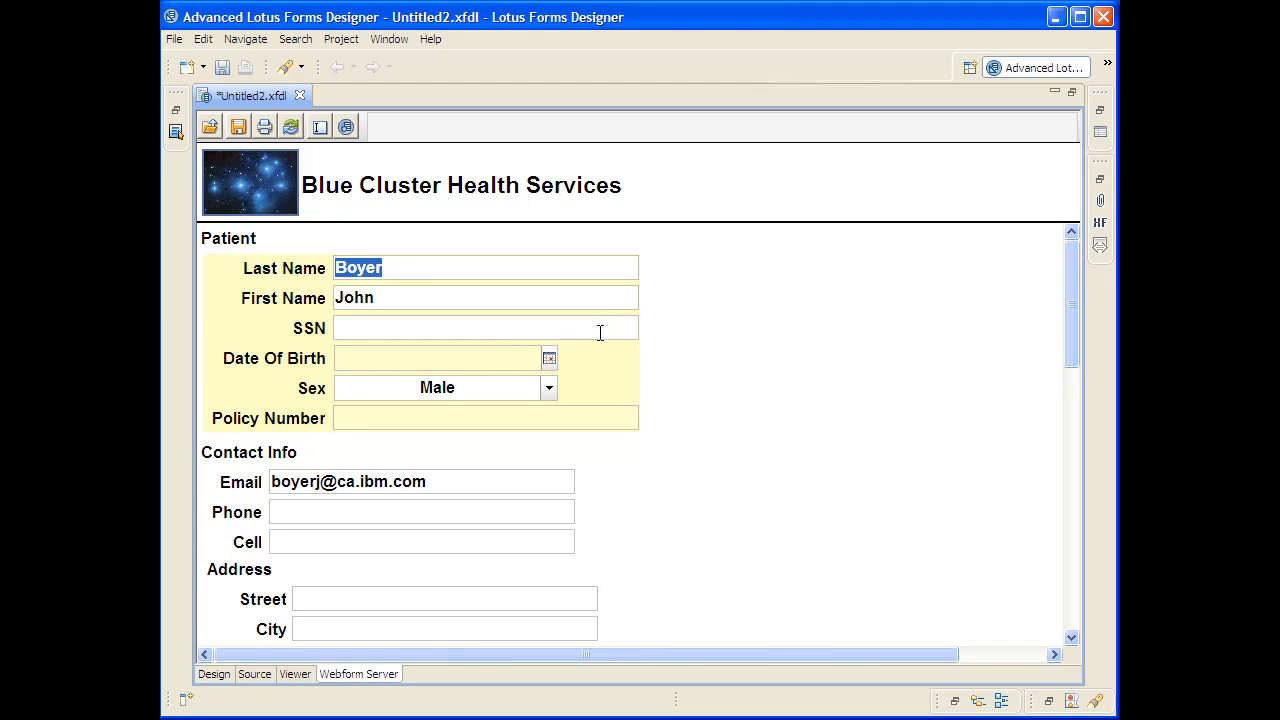
pyautogui.moveTo(673, 322)
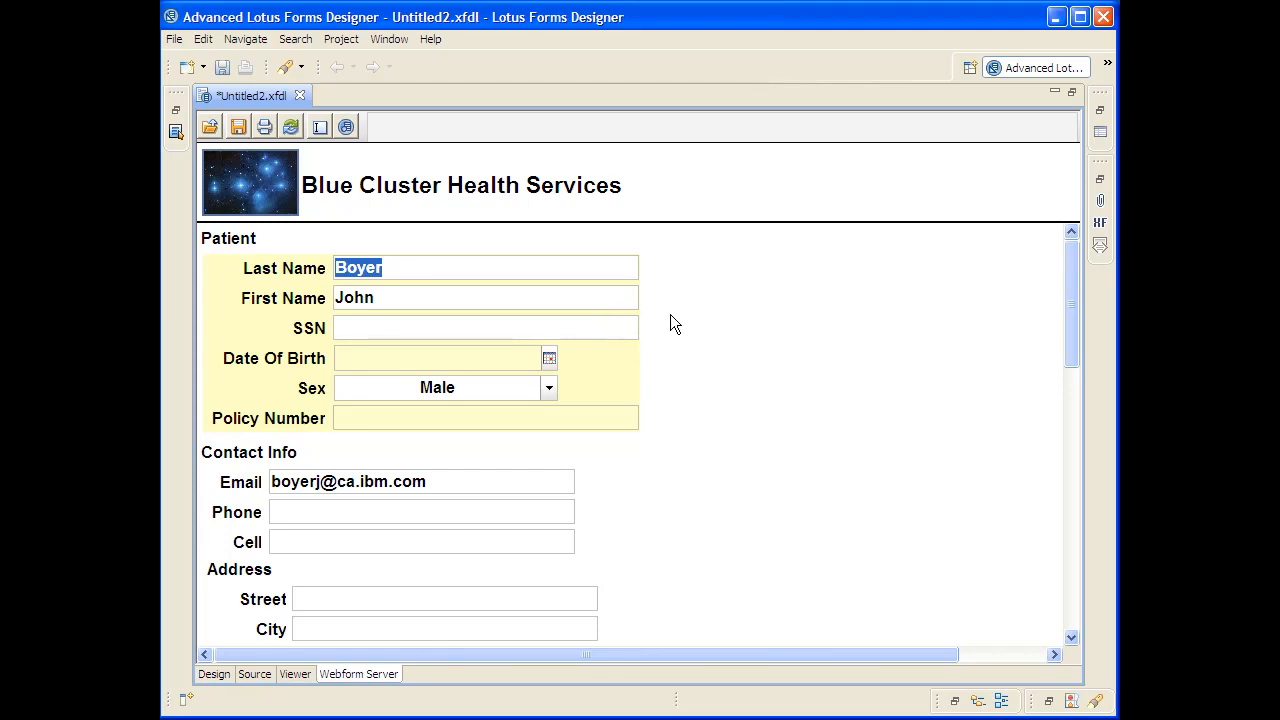
pyautogui.moveTo(518, 533)
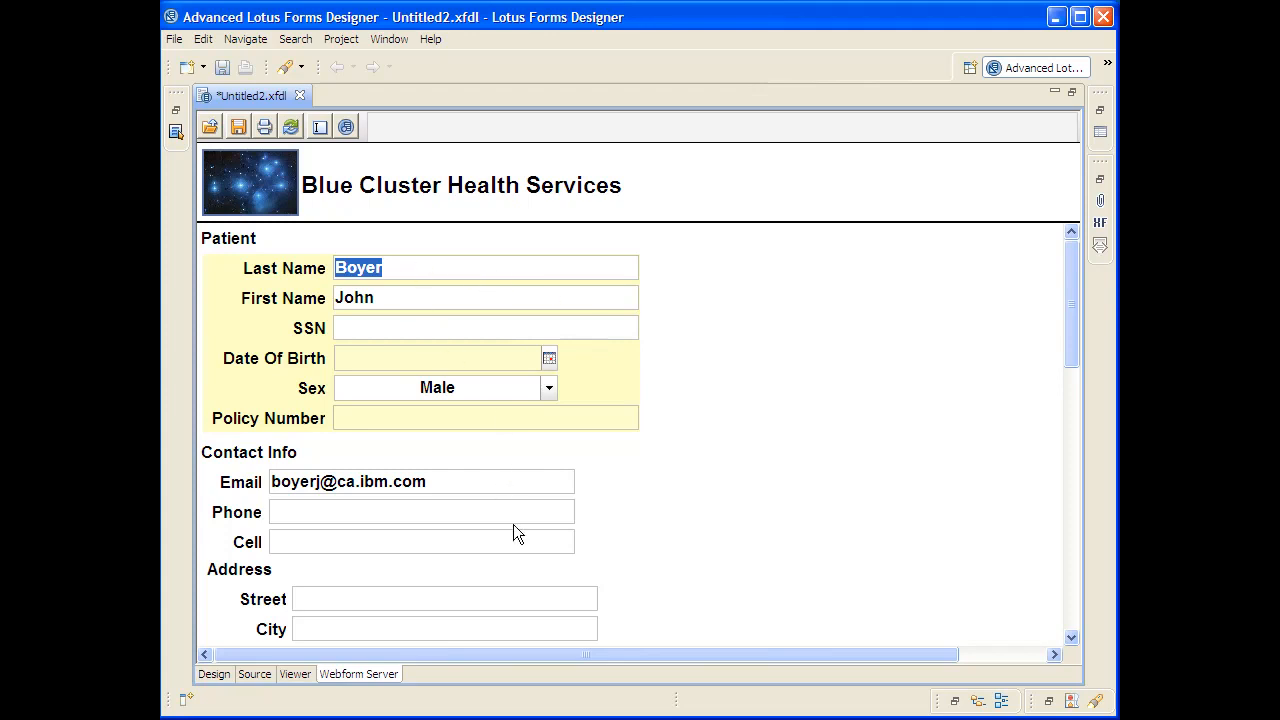